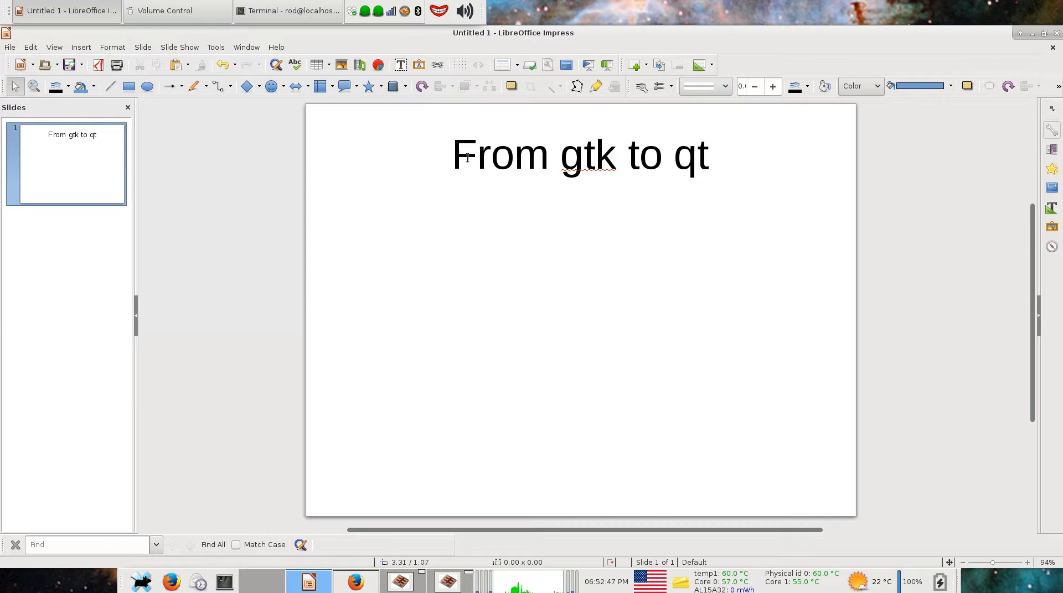
# Step: Select the slide title, scroll the slides, and return to the gpvdm workspace
pyautogui.click(580, 154)
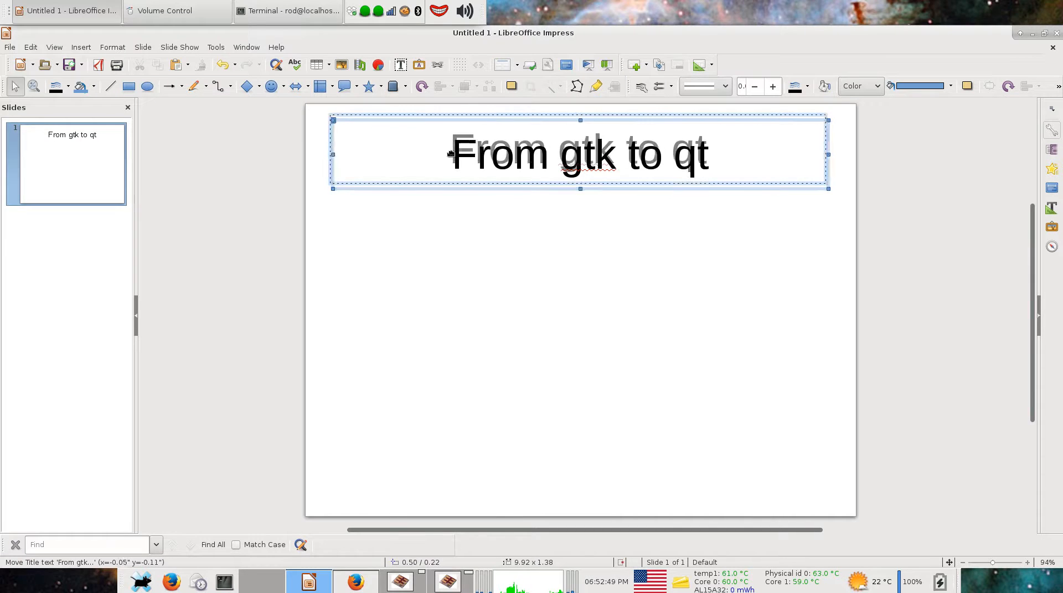
pyautogui.doubleClick(588, 151)
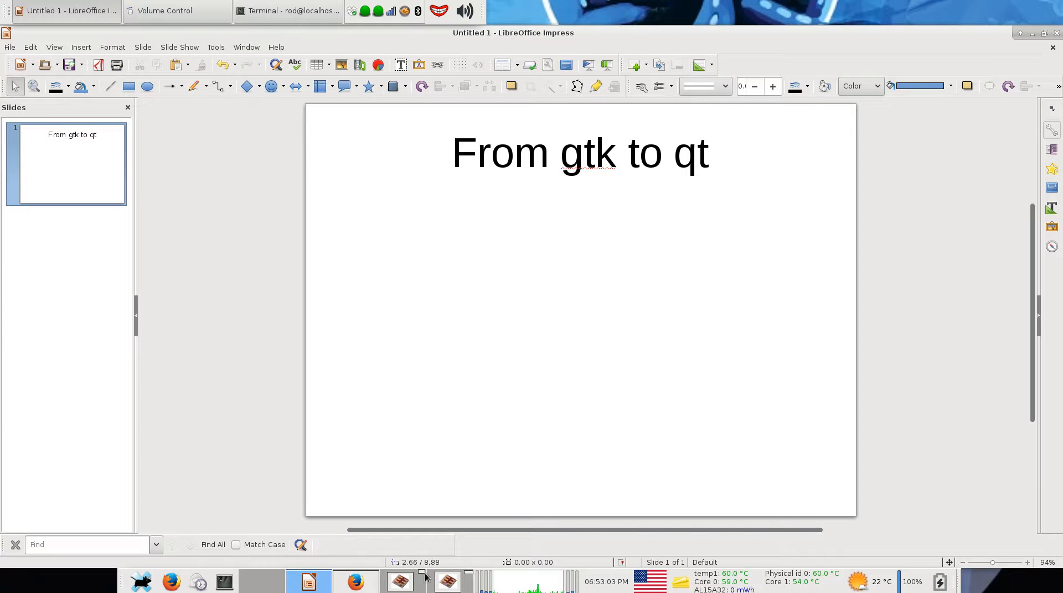
pyautogui.click(399, 582)
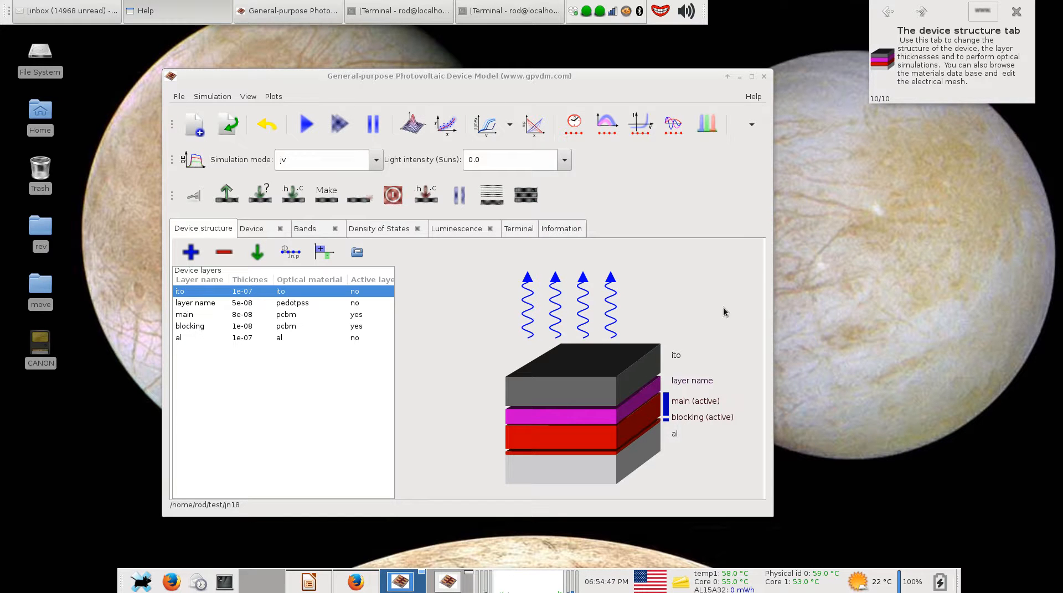
pyautogui.moveTo(703, 328)
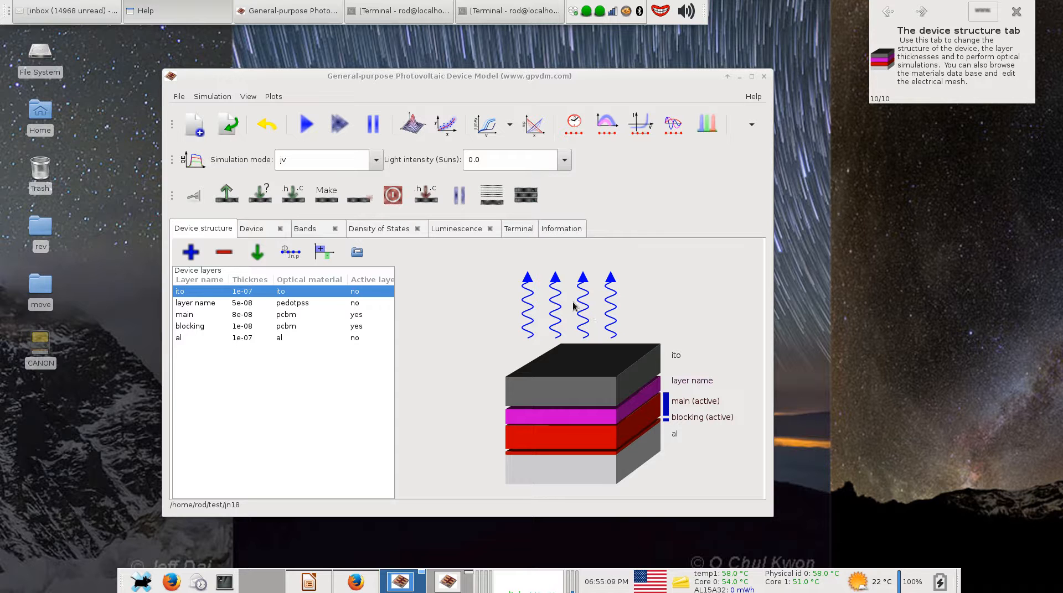
pyautogui.moveTo(431, 498)
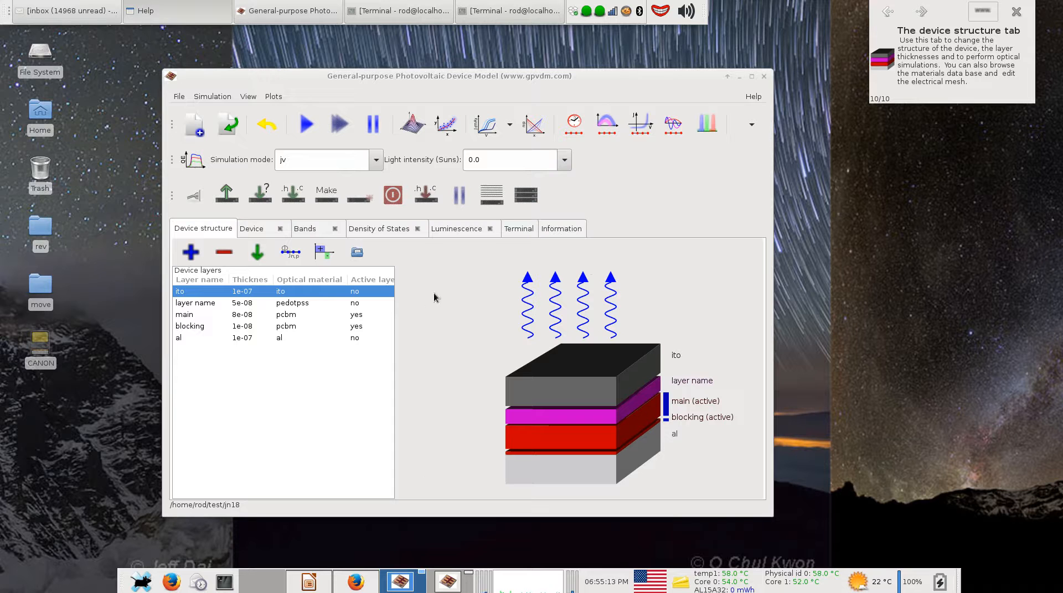
pyautogui.moveTo(496, 296)
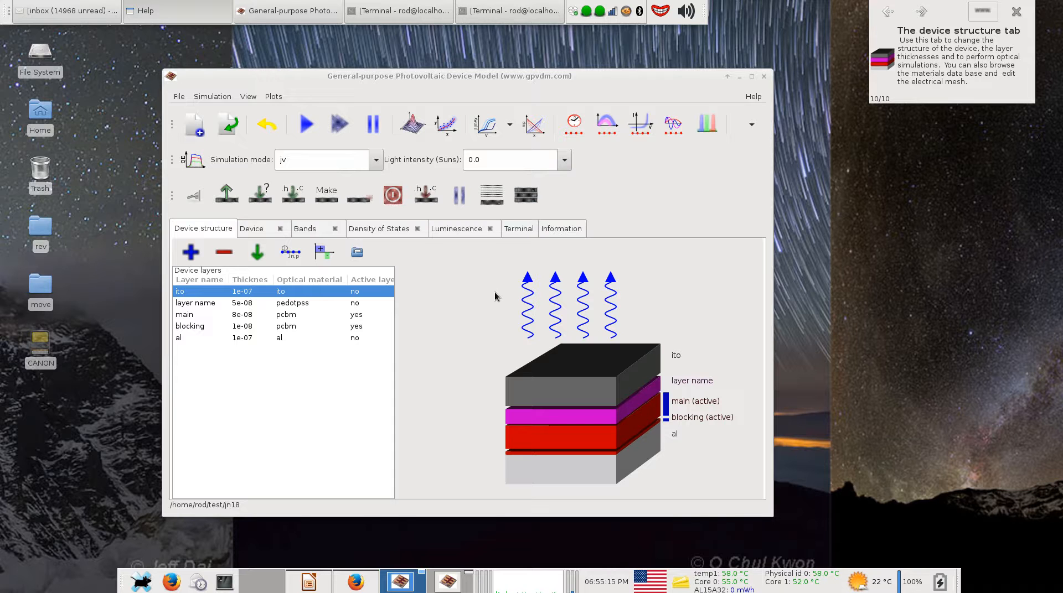
pyautogui.moveTo(384, 394)
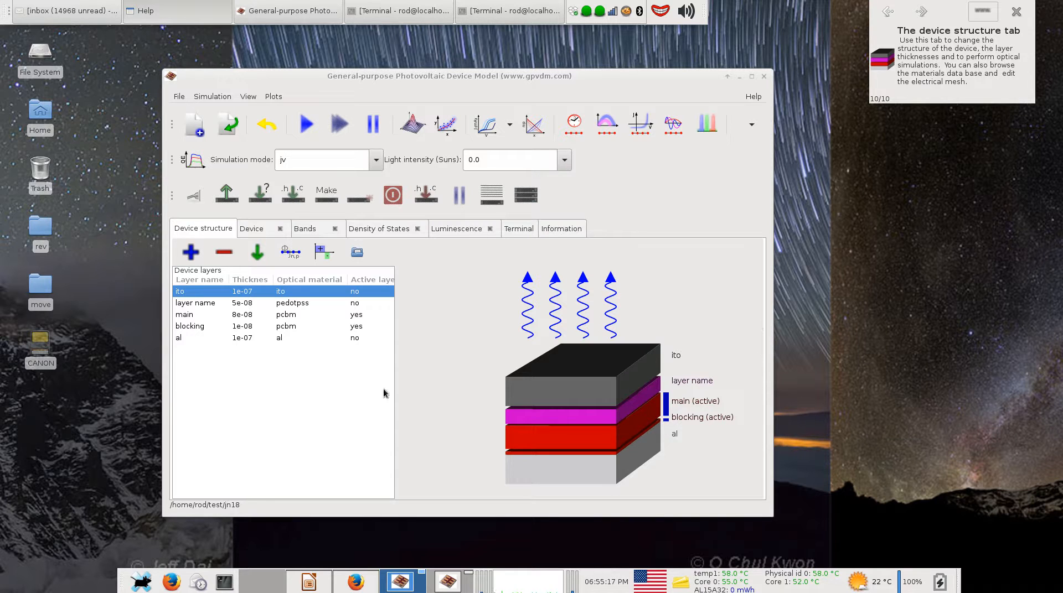
pyautogui.moveTo(687, 247)
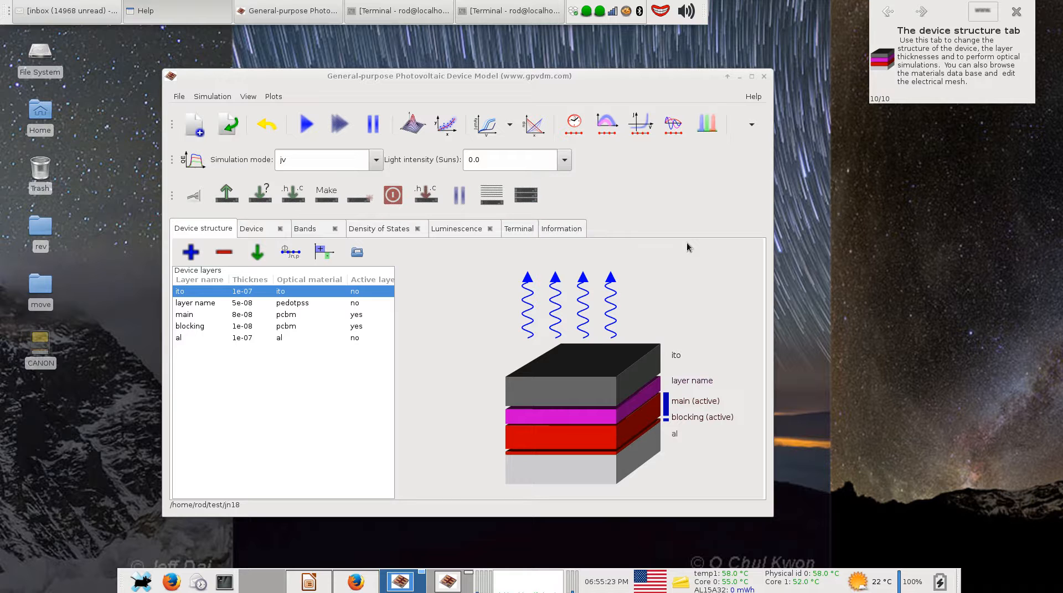
pyautogui.moveTo(637, 258)
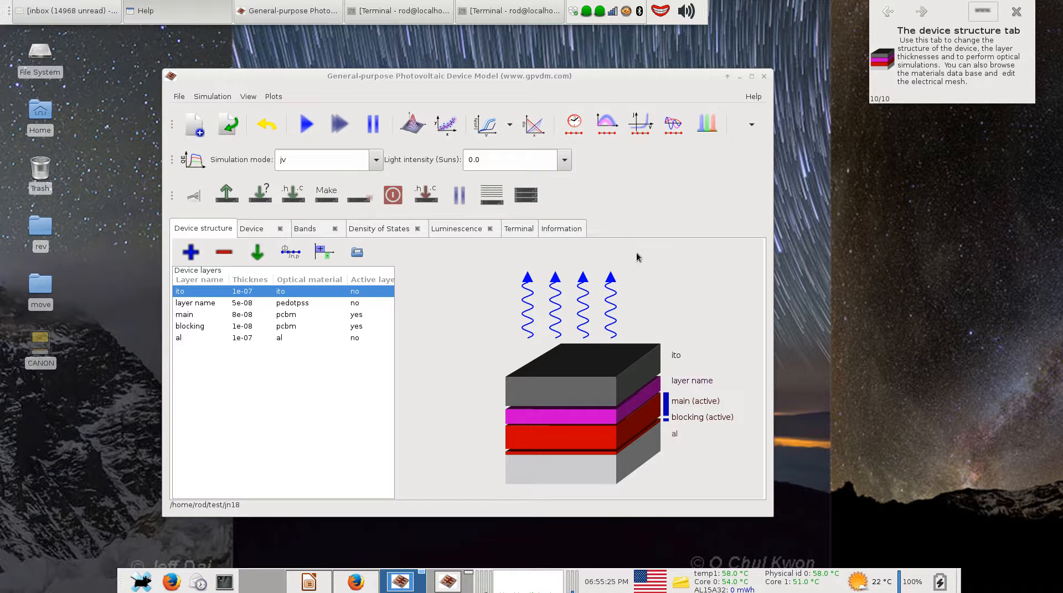
pyautogui.moveTo(766, 258)
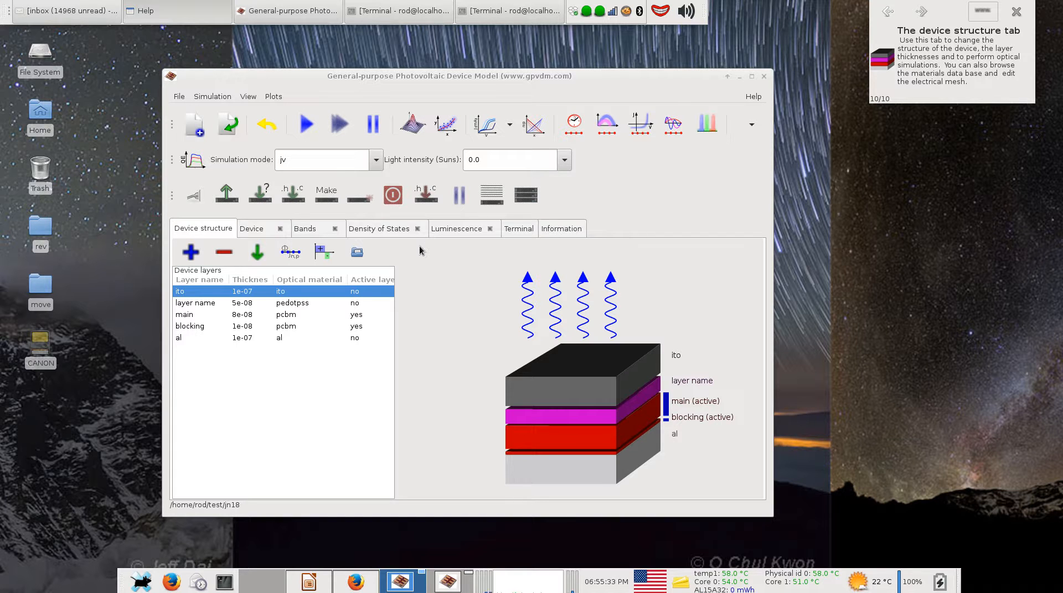
pyautogui.moveTo(562, 383)
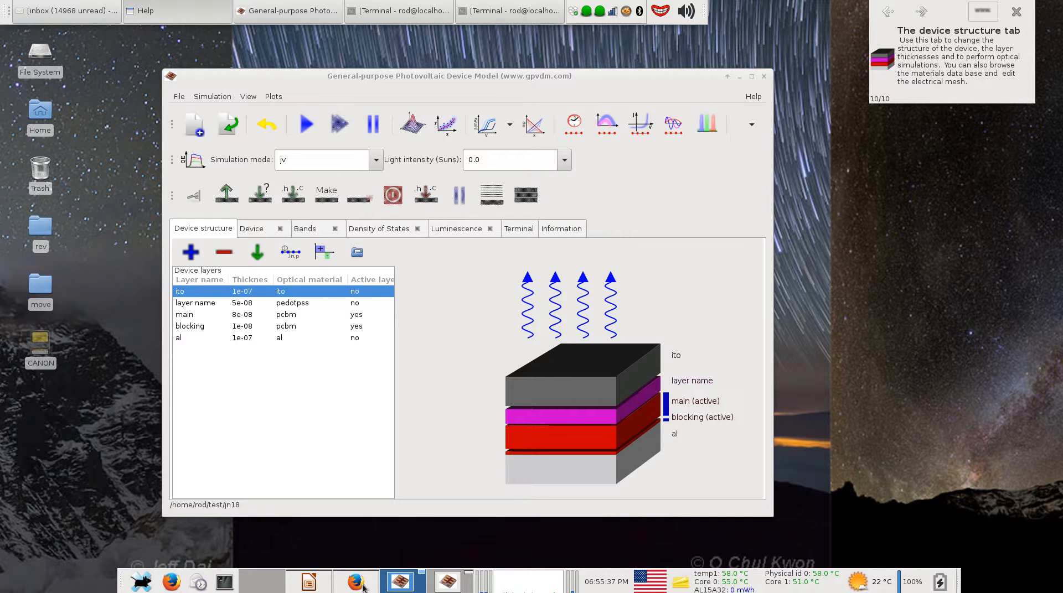
pyautogui.moveTo(364, 582)
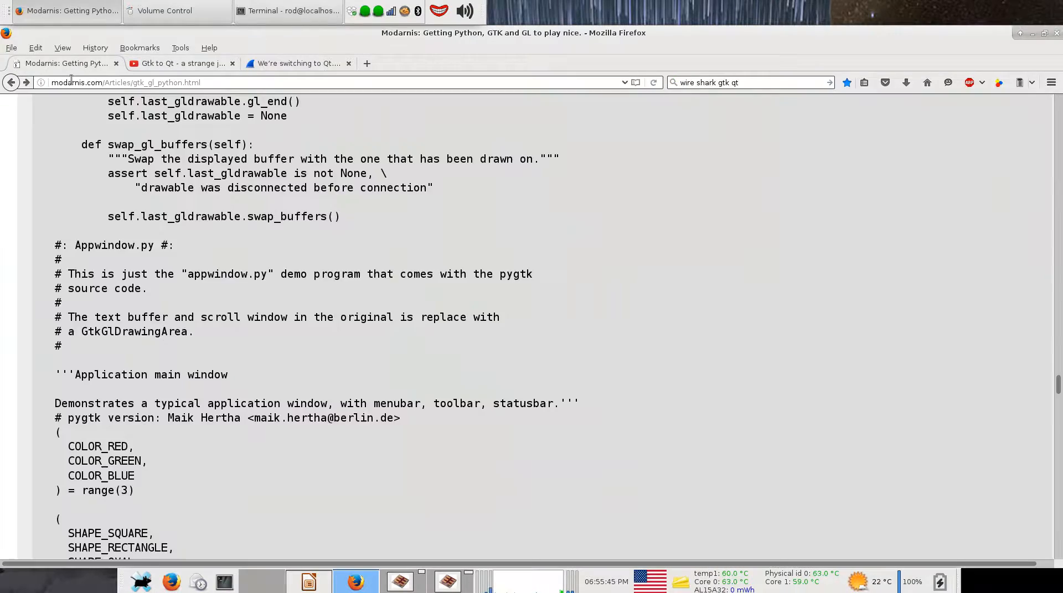
pyautogui.scroll(-3)
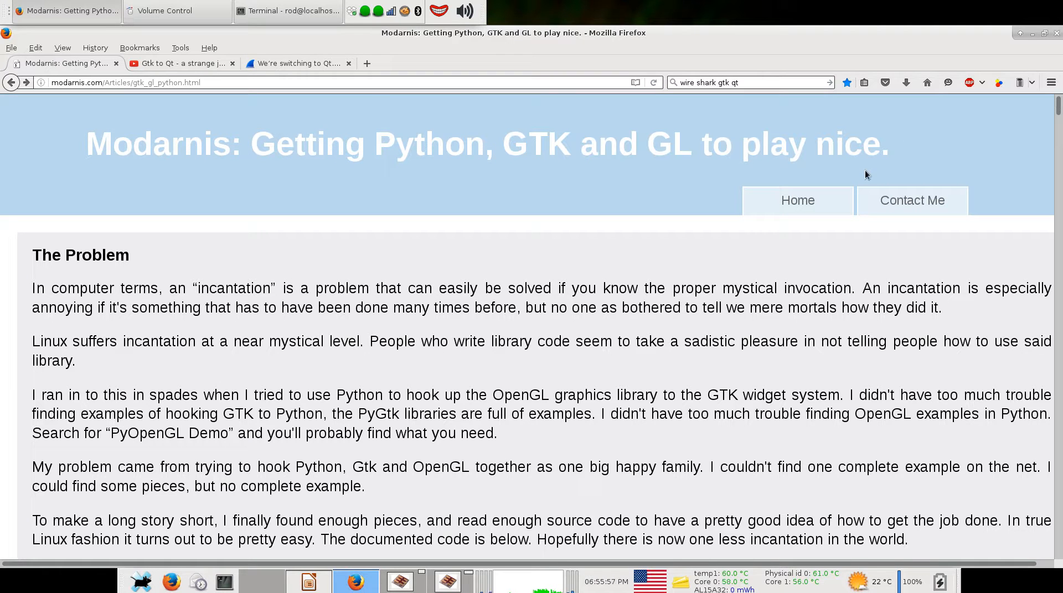
pyautogui.moveTo(320, 227)
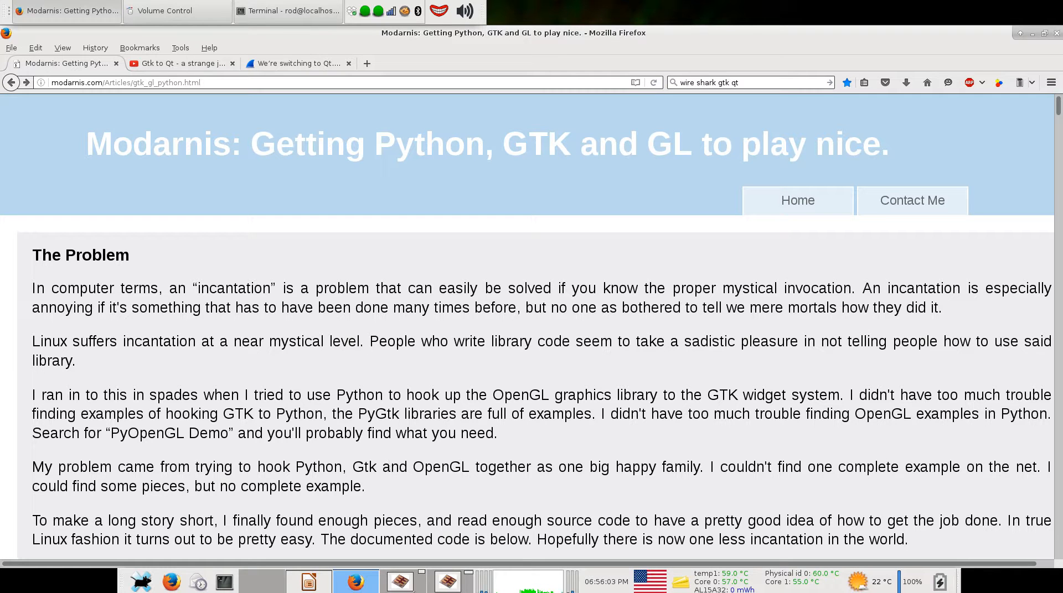
pyautogui.moveTo(400, 581)
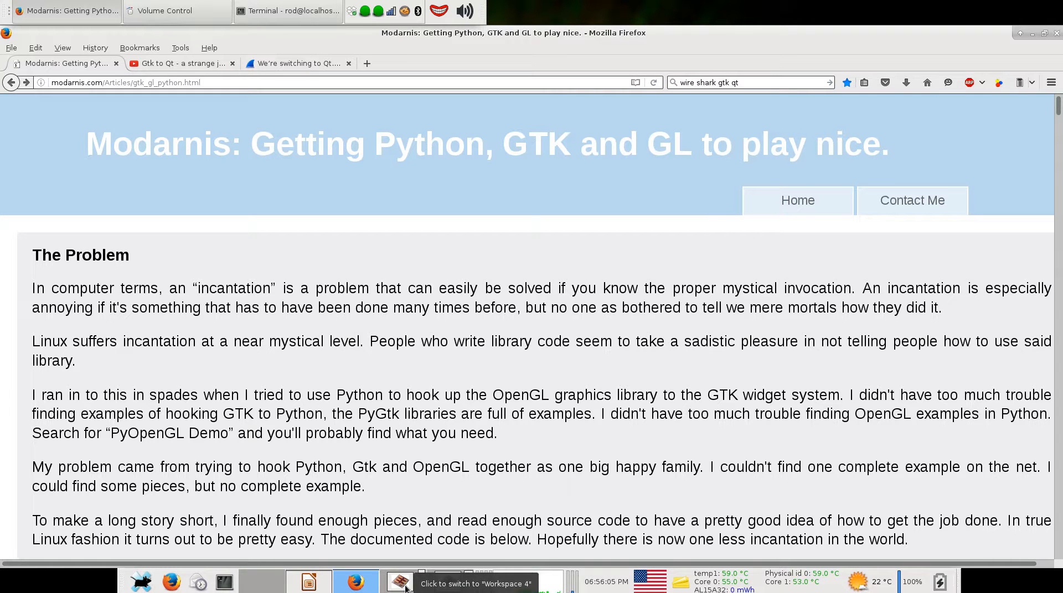
pyautogui.scroll(-3)
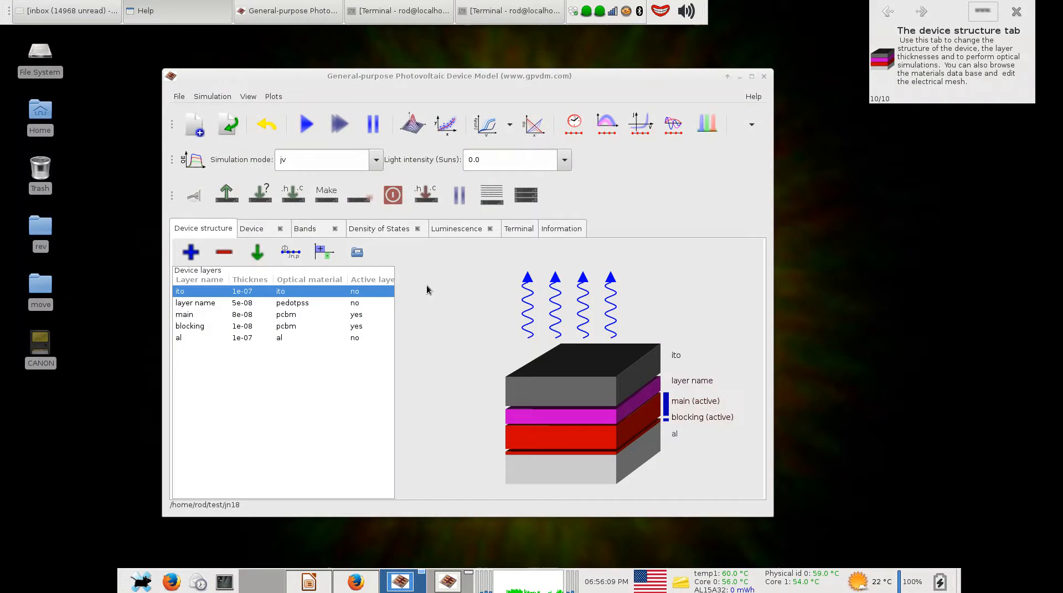
pyautogui.moveTo(419, 382)
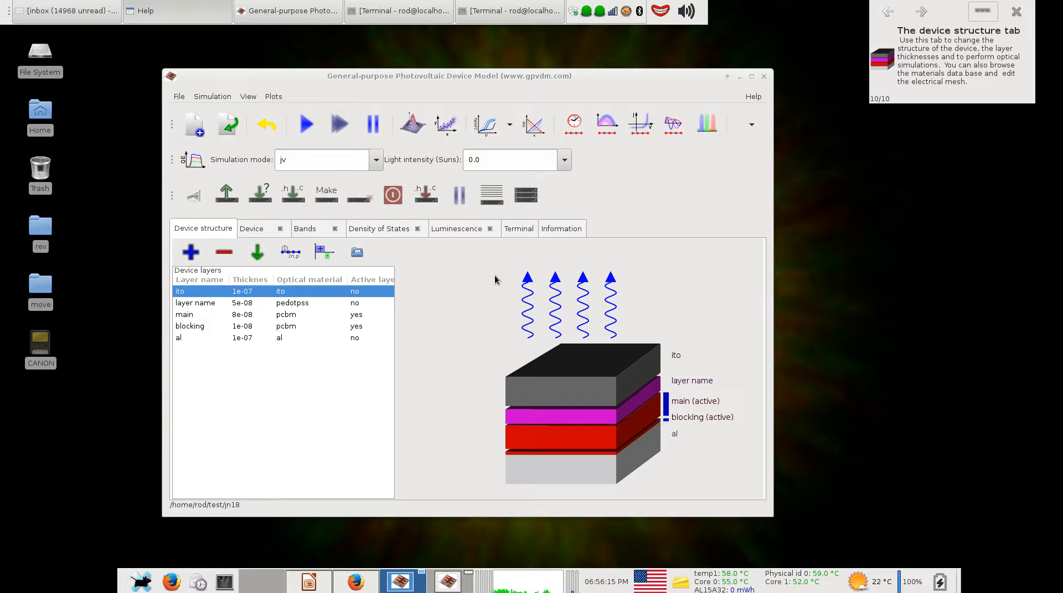
pyautogui.moveTo(498, 297)
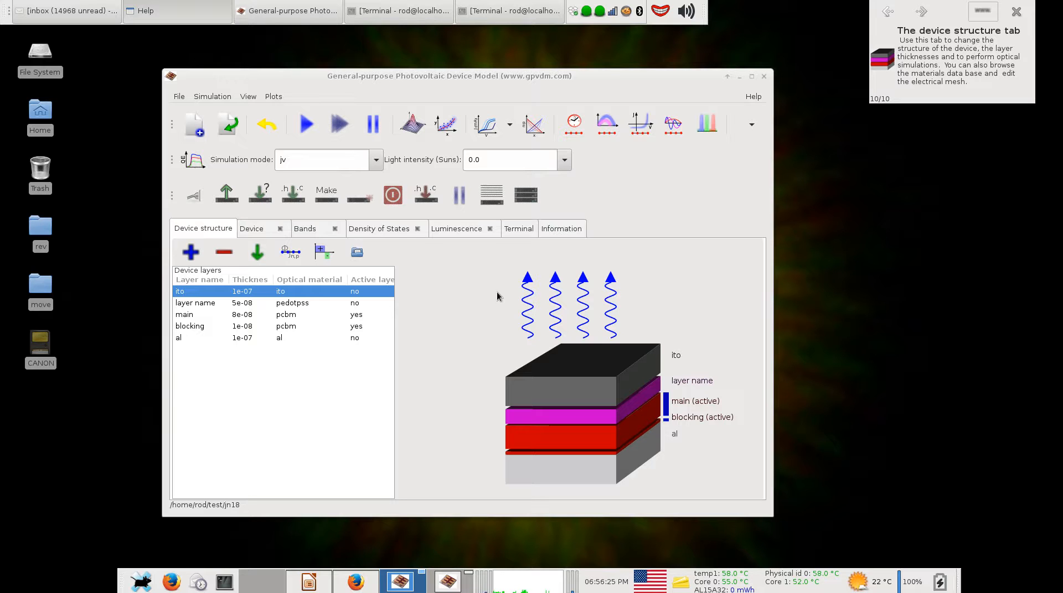
pyautogui.moveTo(484, 423)
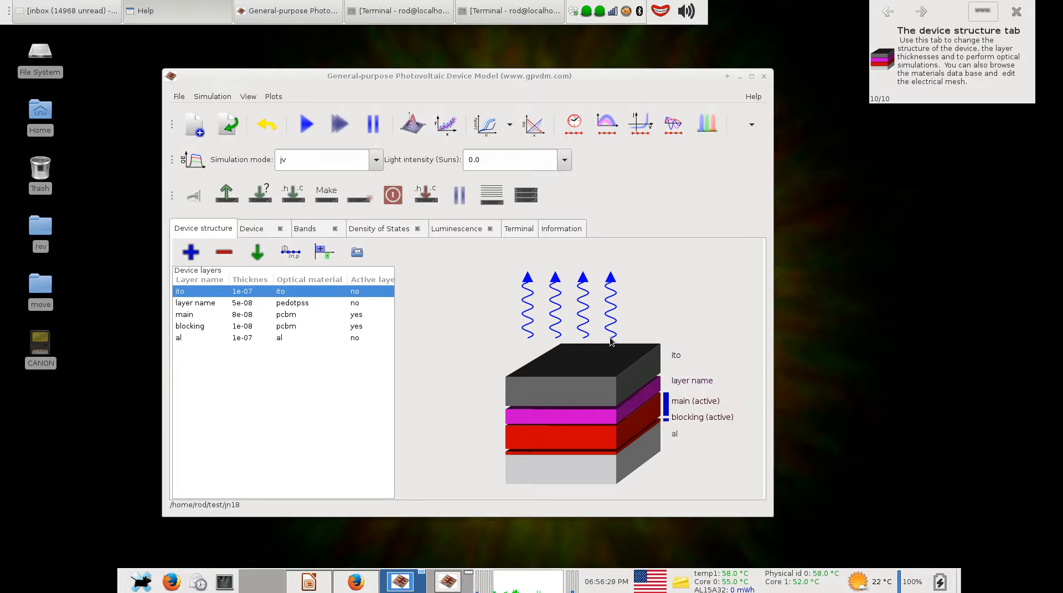
pyautogui.moveTo(612, 337)
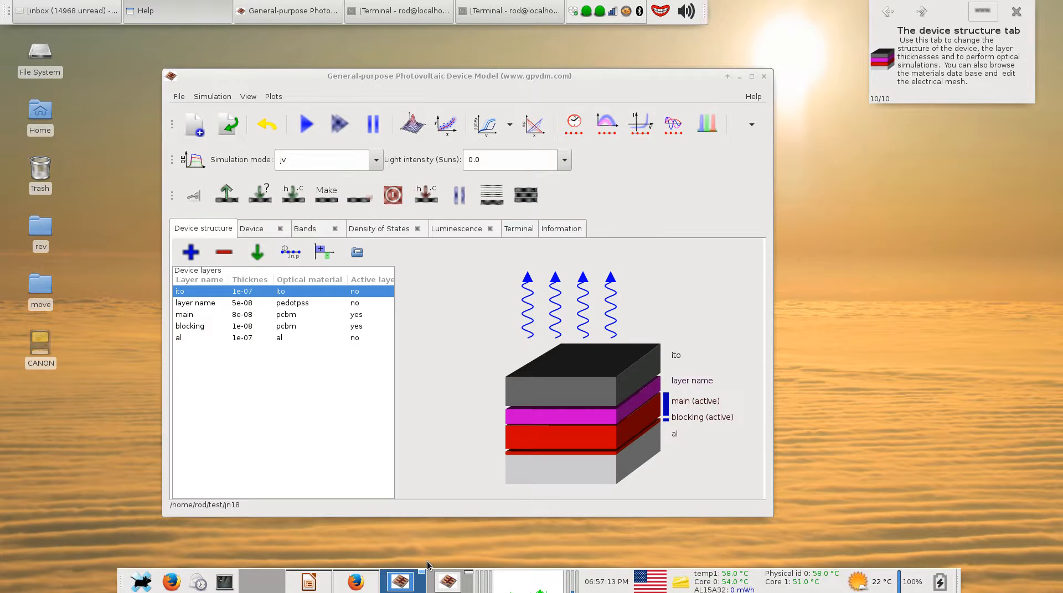
pyautogui.moveTo(417, 557)
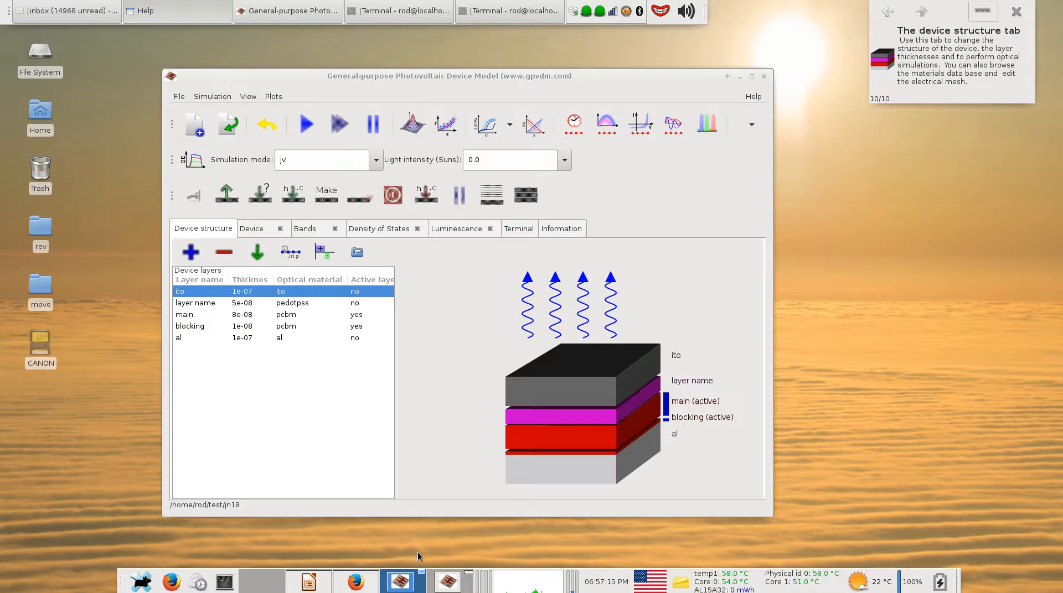
pyautogui.moveTo(411, 582)
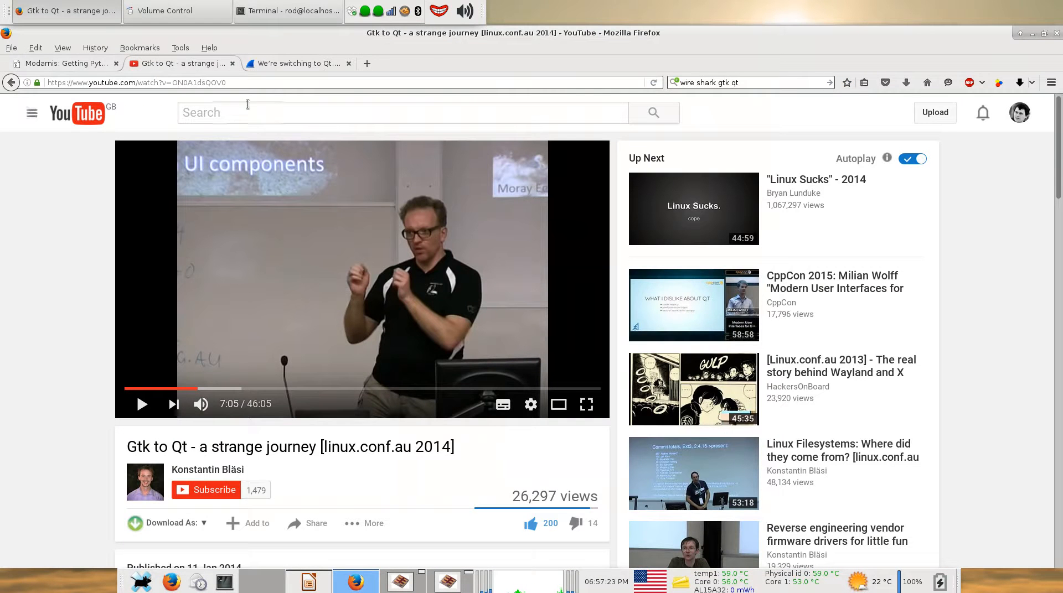
pyautogui.moveTo(406, 230)
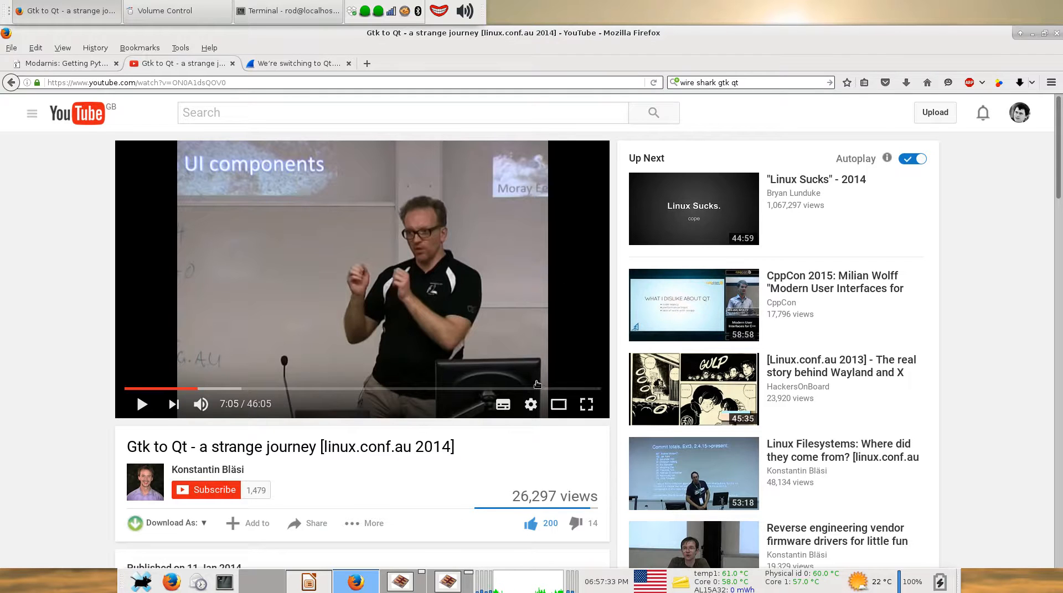
pyautogui.moveTo(535, 388)
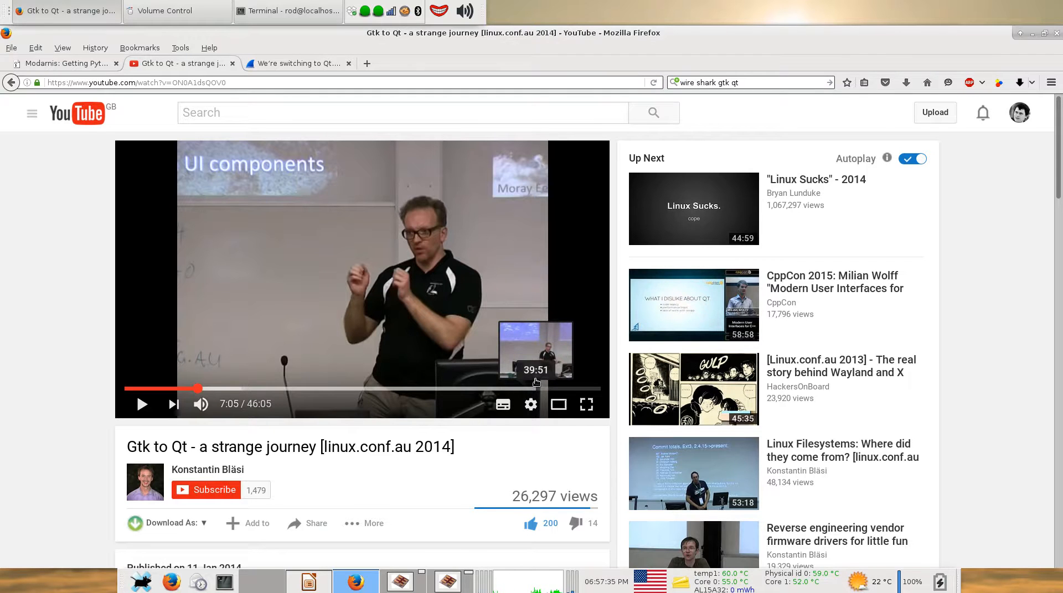
pyautogui.moveTo(533, 356)
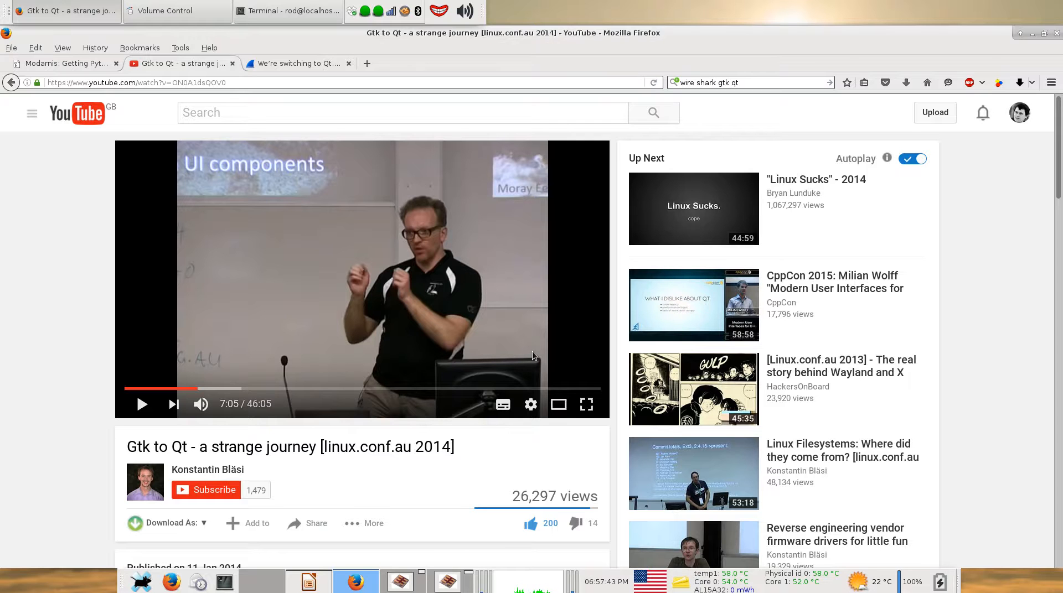
pyautogui.moveTo(357, 149)
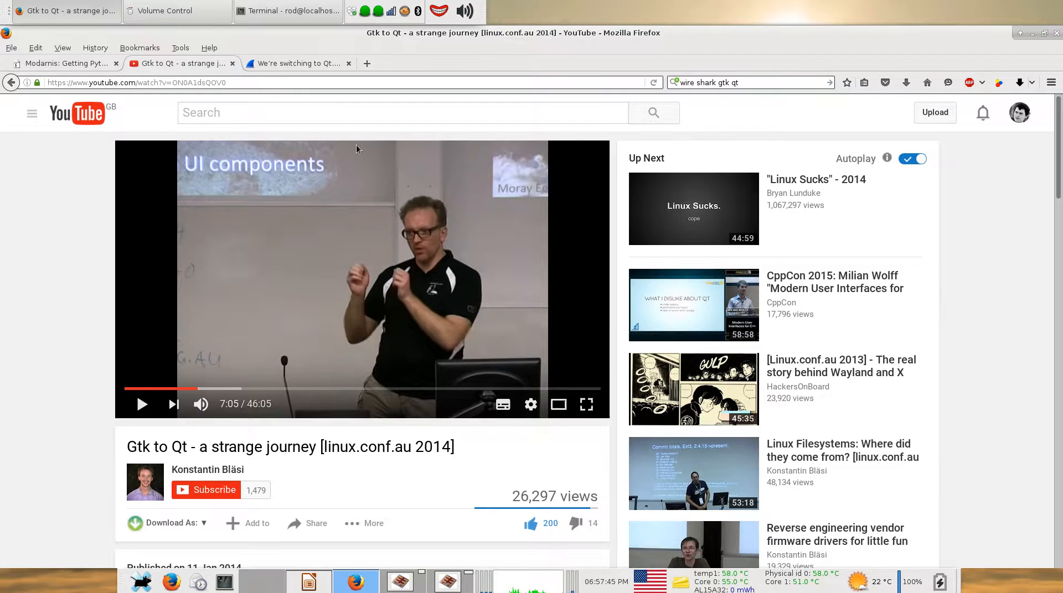
pyautogui.click(297, 63)
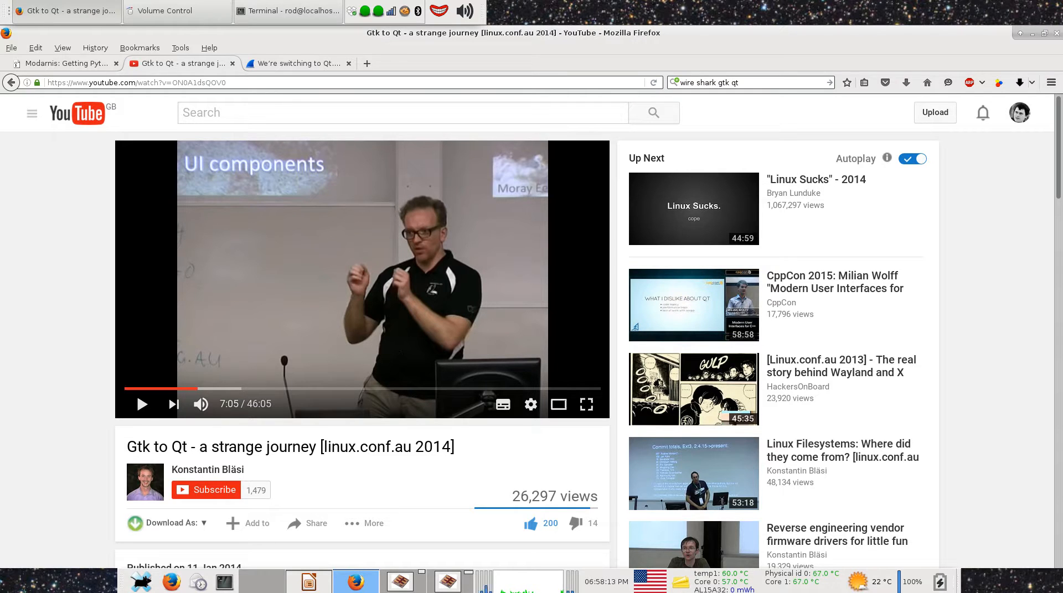
pyautogui.click(400, 582)
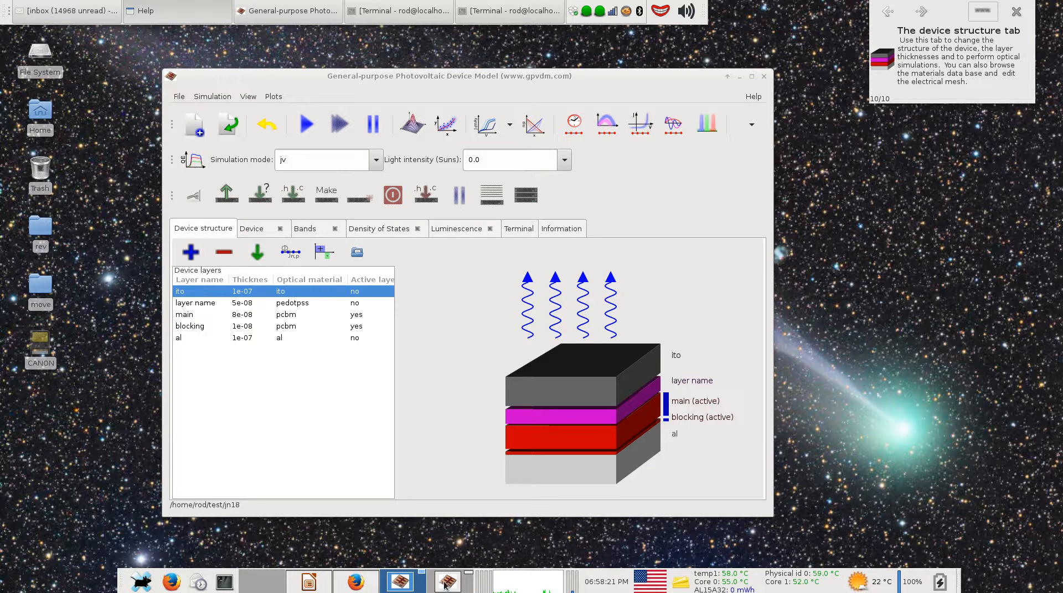
pyautogui.moveTo(448, 581)
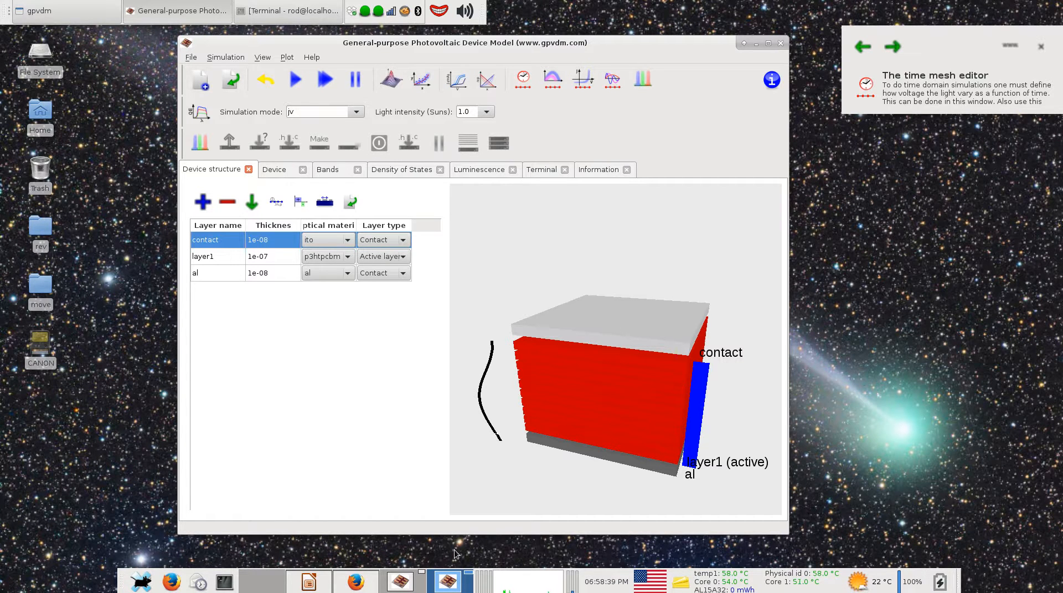
pyautogui.moveTo(467, 528)
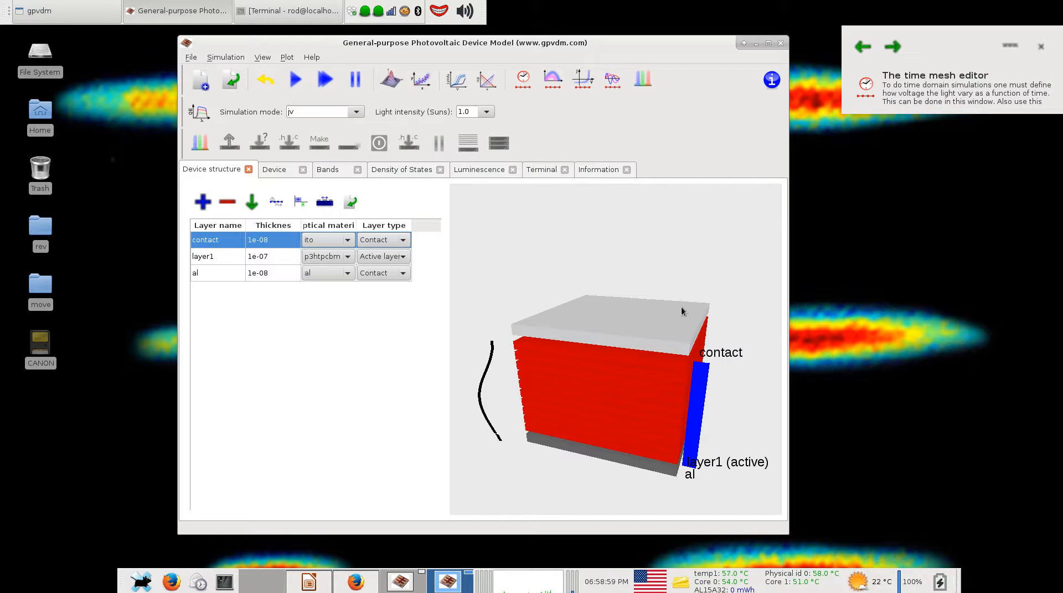
pyautogui.moveTo(632, 380)
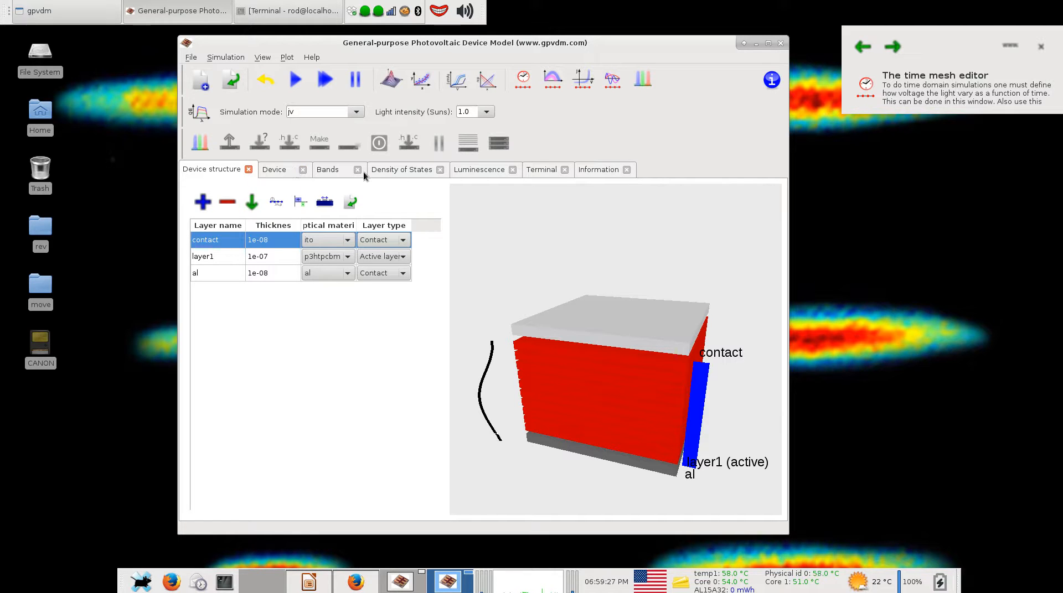
pyautogui.moveTo(608, 175)
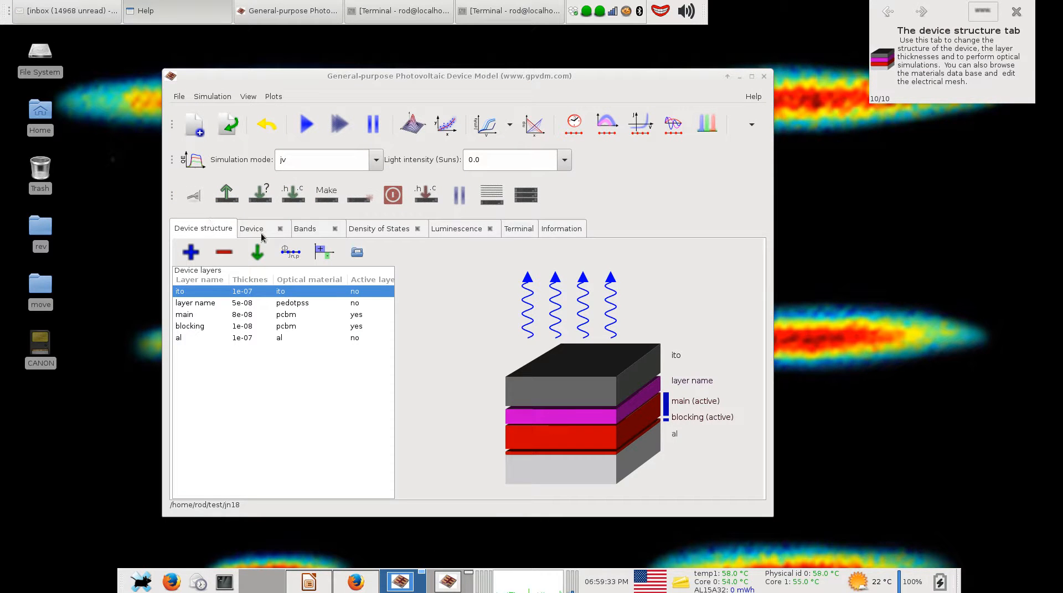
pyautogui.moveTo(252, 235)
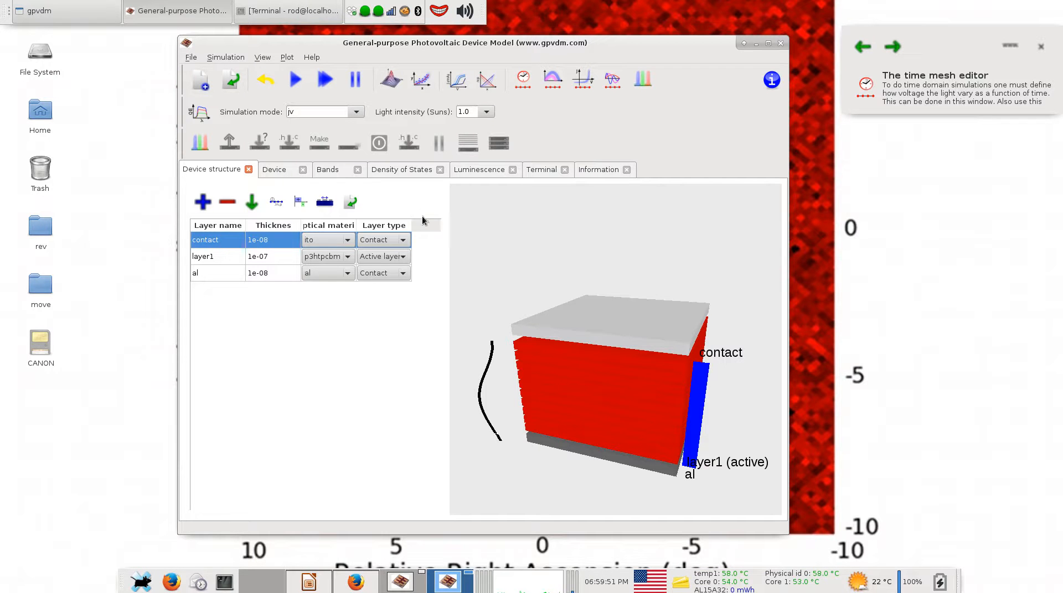
pyautogui.moveTo(427, 283)
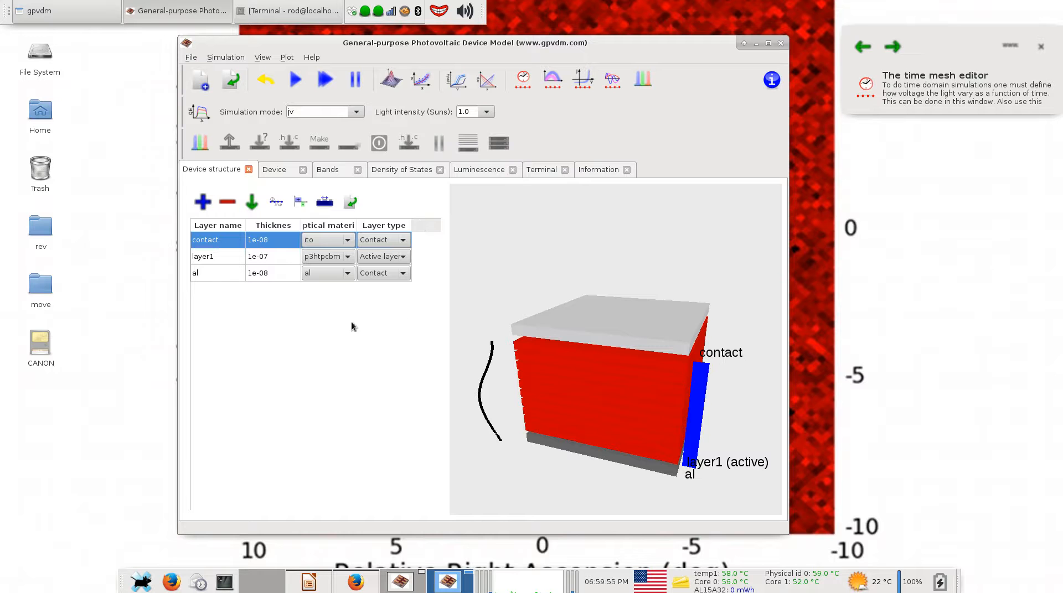
pyautogui.moveTo(339, 290)
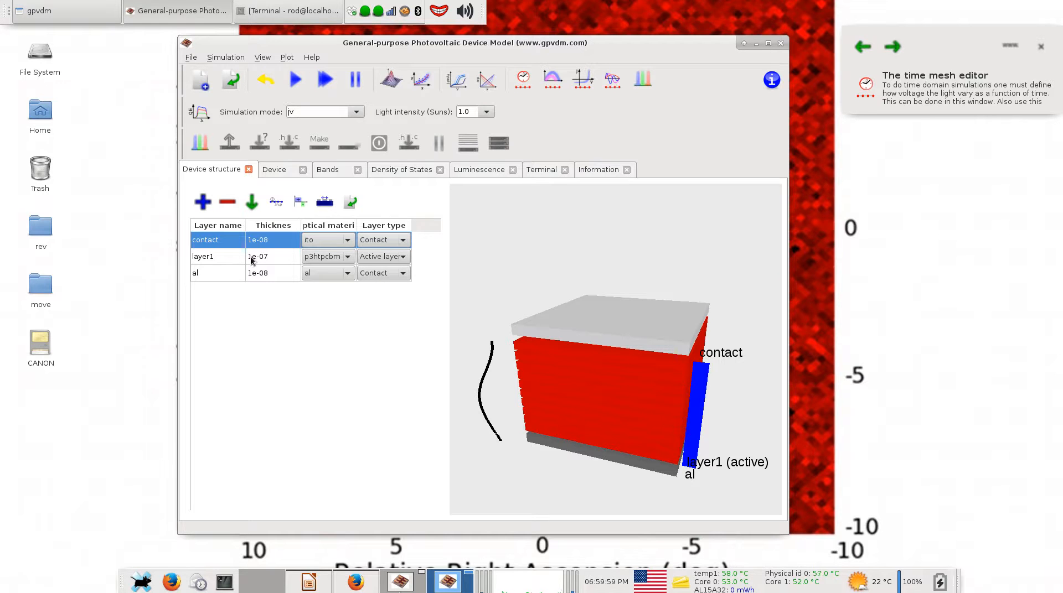
pyautogui.moveTo(151, 280)
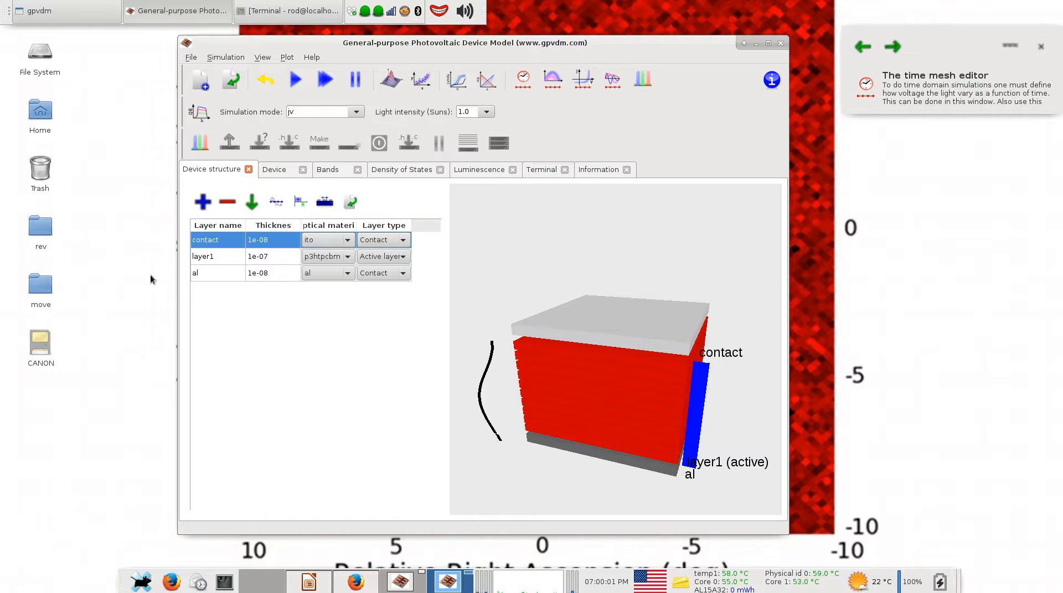
pyautogui.moveTo(276, 308)
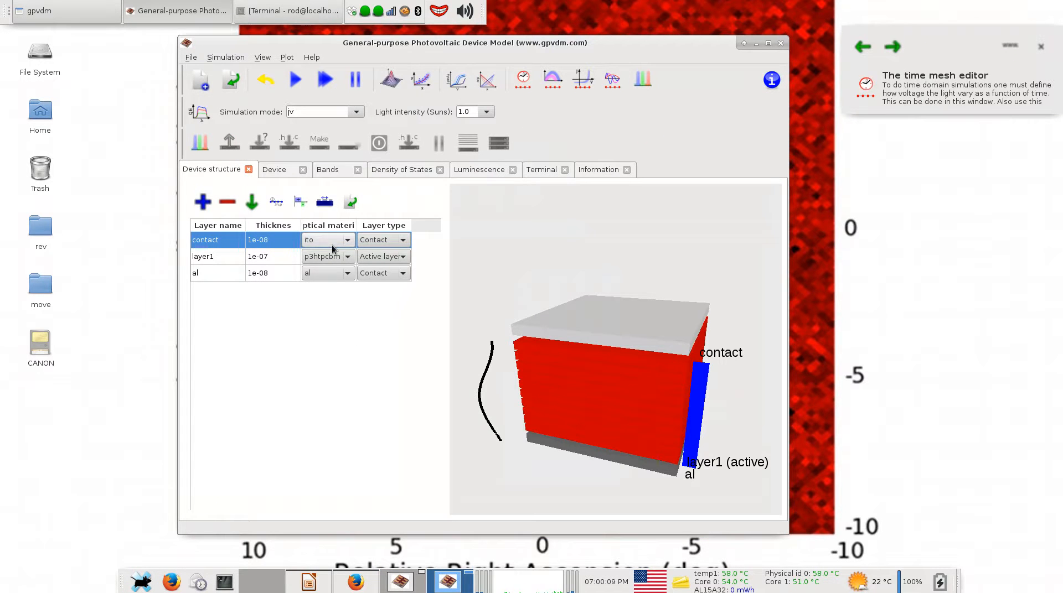
# Step: Show and dismiss the version information in both gpvdm windows
pyautogui.click(346, 257)
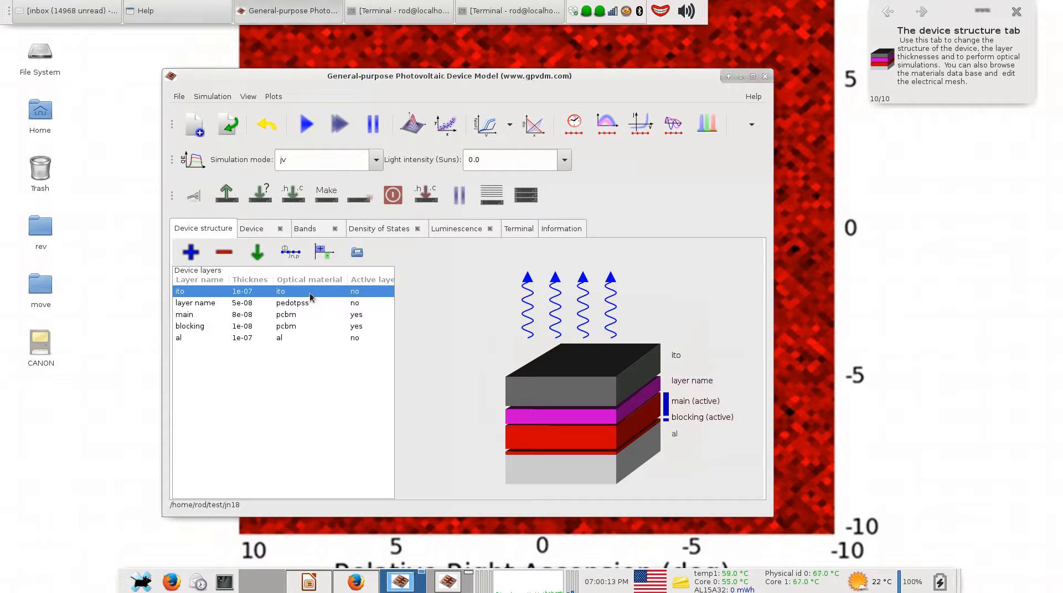
pyautogui.click(309, 291)
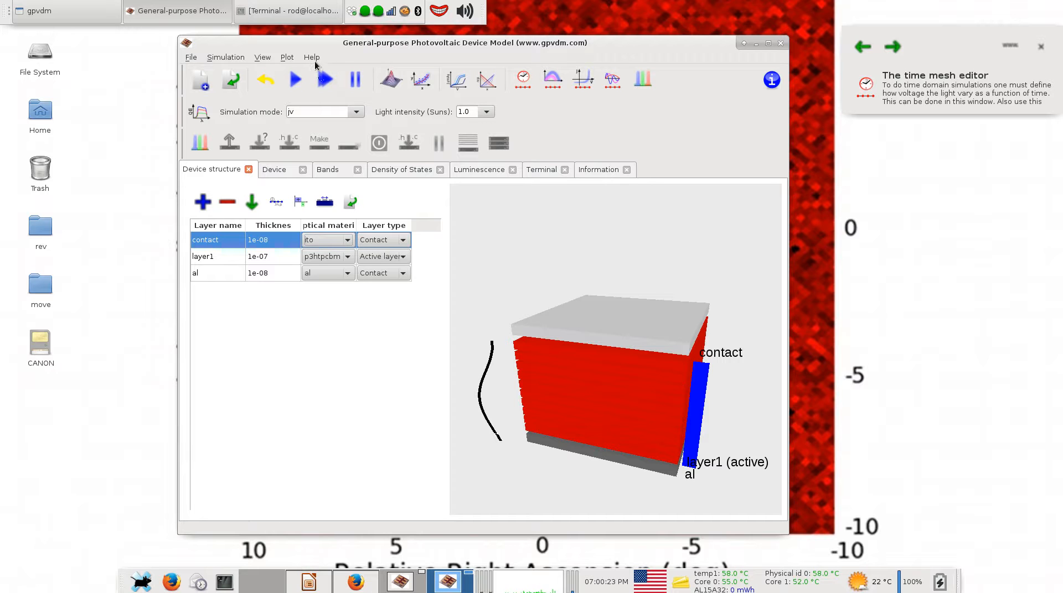
pyautogui.click(312, 57)
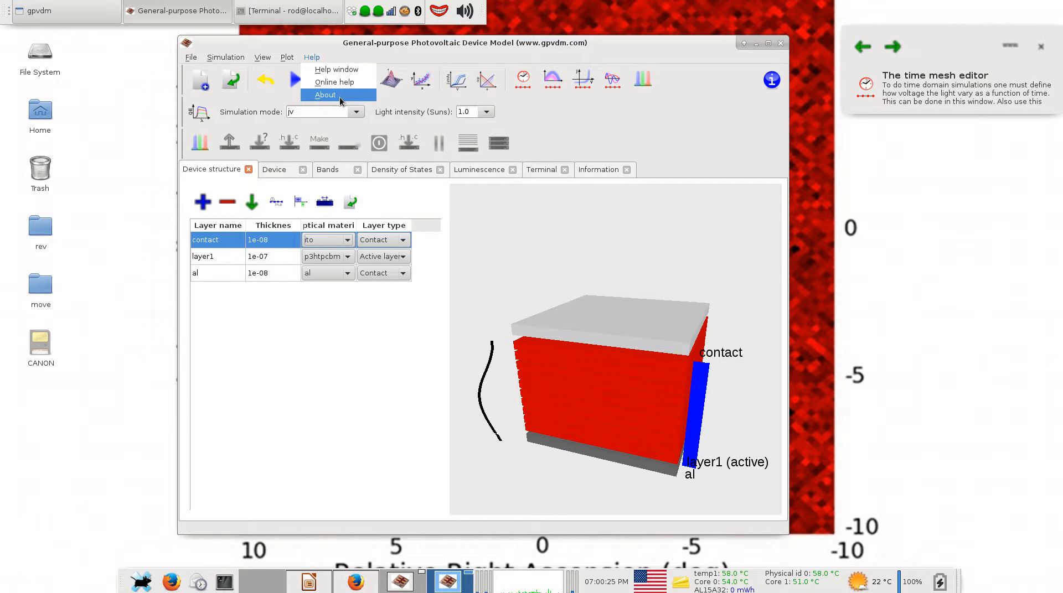
pyautogui.click(325, 94)
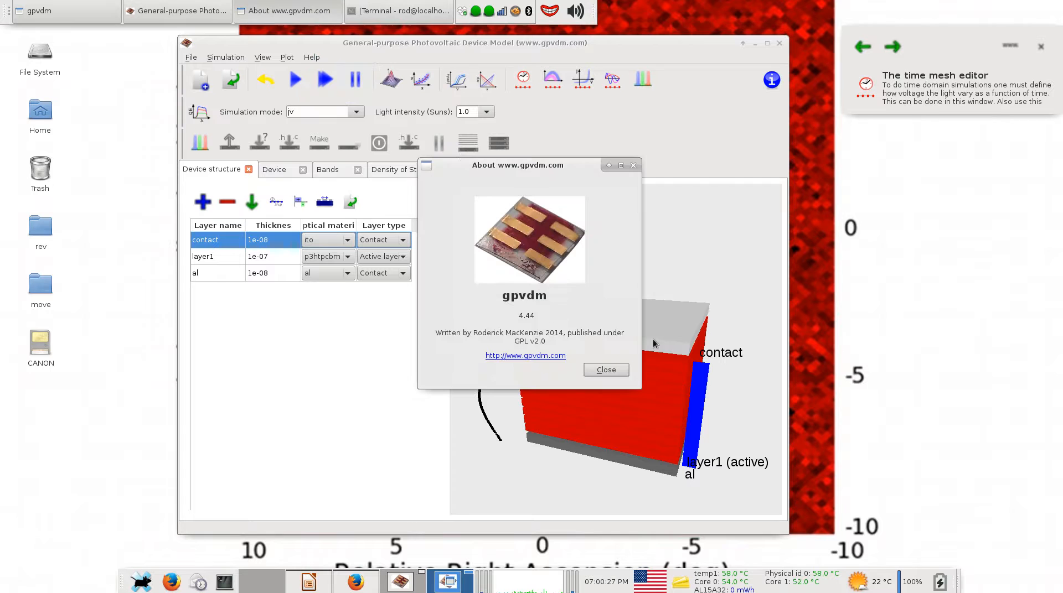
pyautogui.moveTo(472, 504)
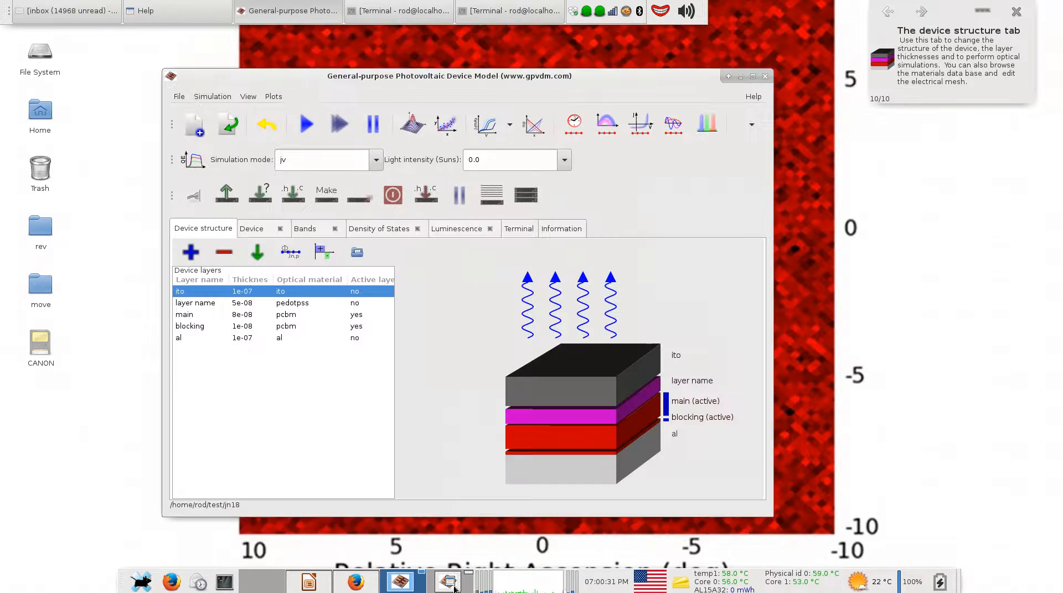
pyautogui.click(753, 96)
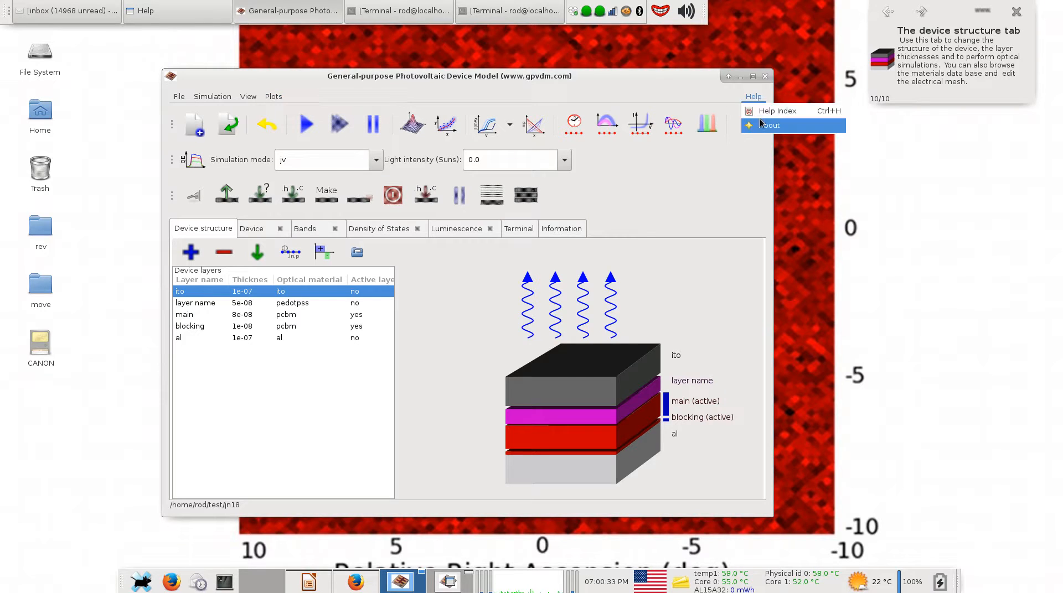
pyautogui.click(769, 125)
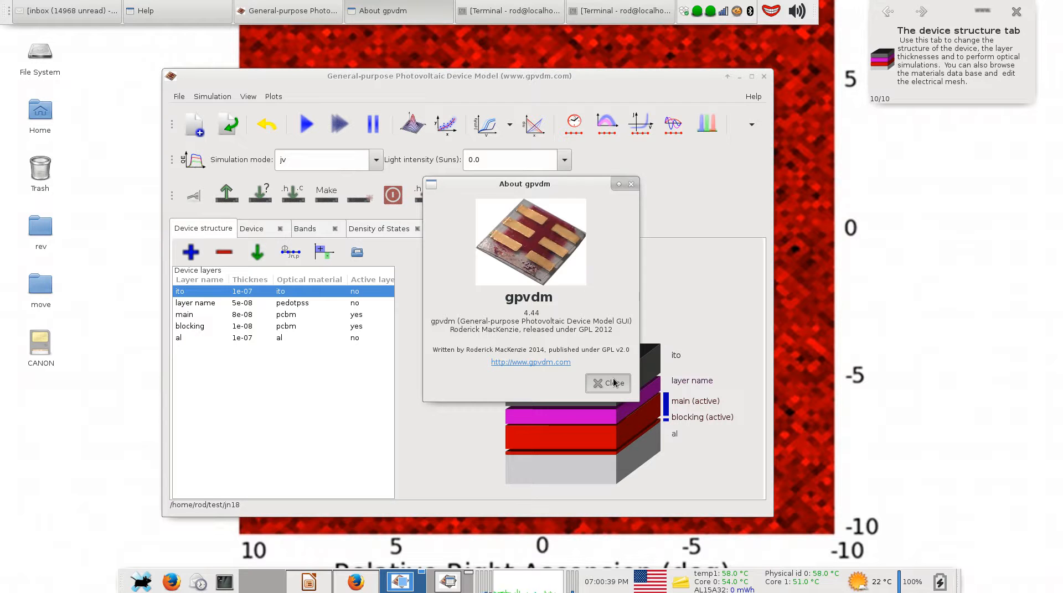
pyautogui.click(607, 384)
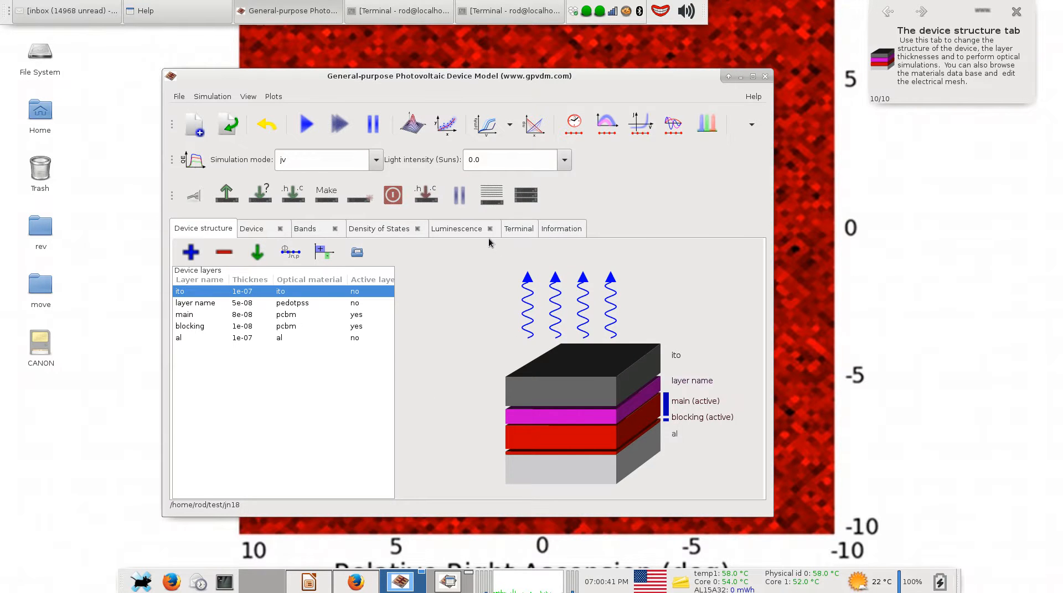
pyautogui.click(518, 228)
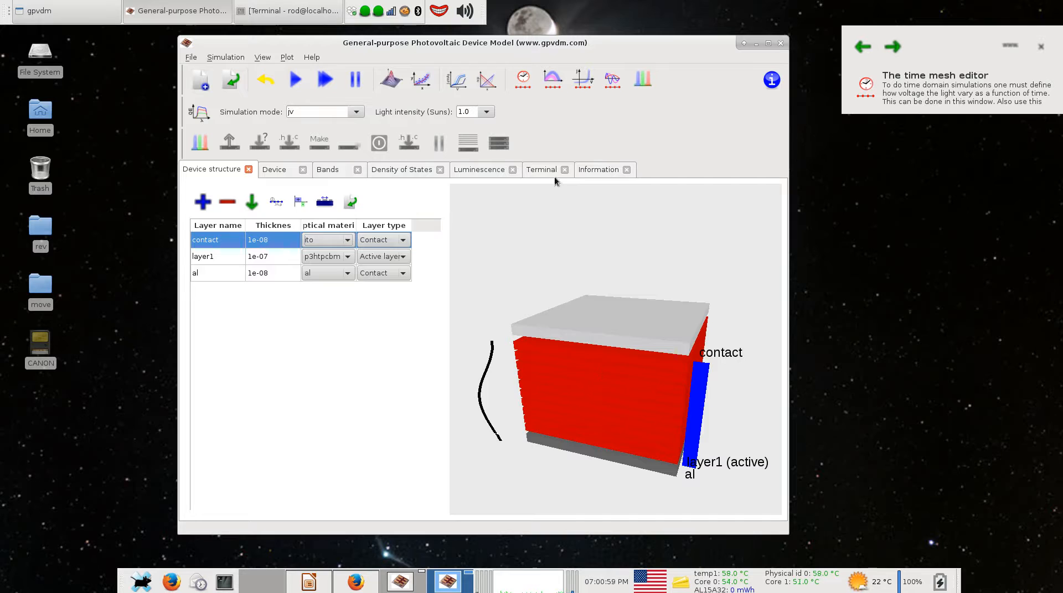
# Step: Run the jv simulation from the Terminal tab, then list files with ls
pyautogui.click(541, 169)
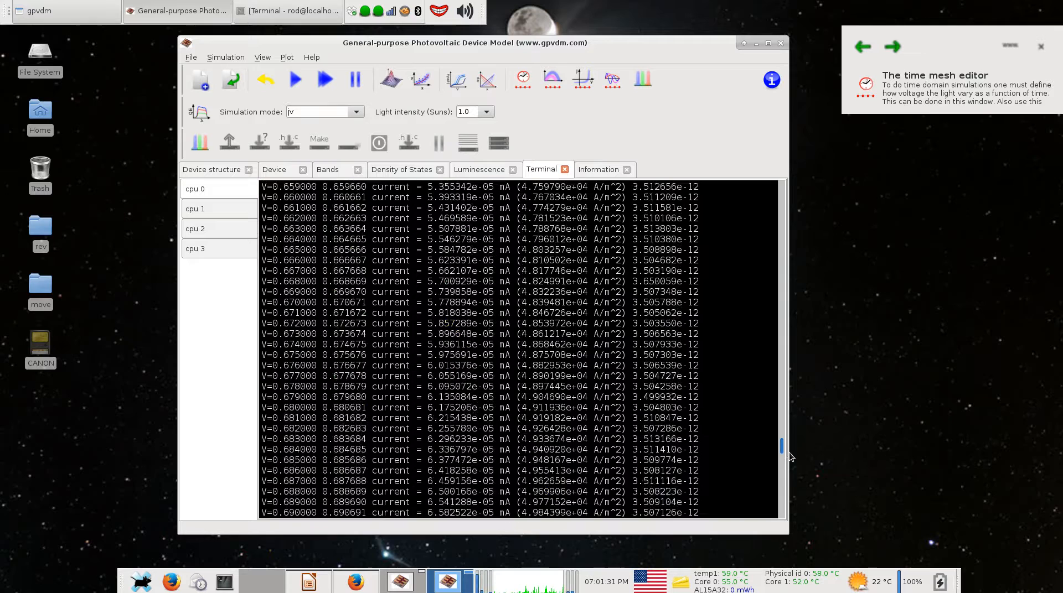
pyautogui.click(294, 79)
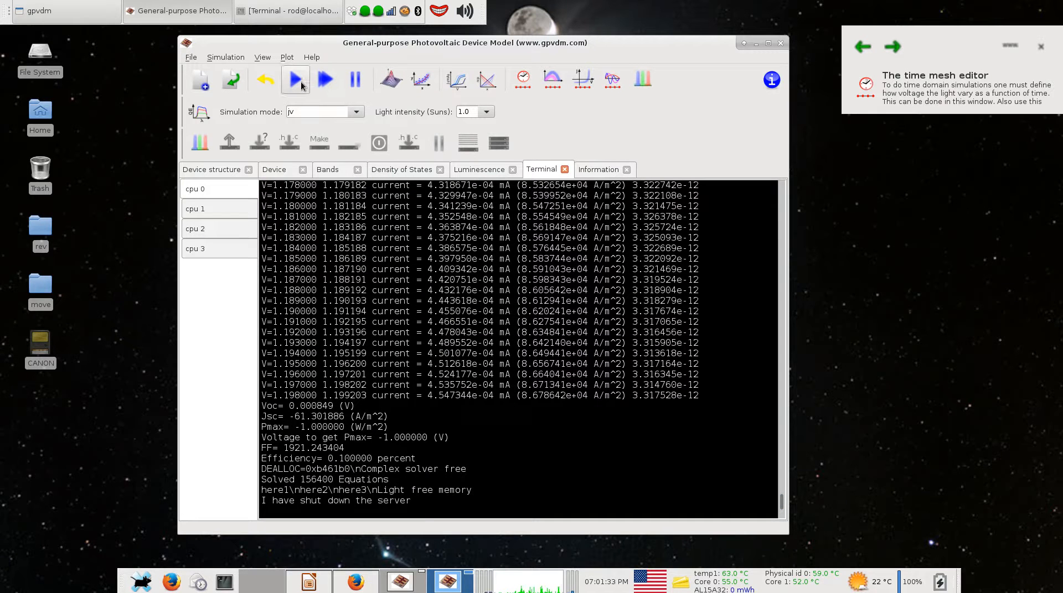
pyautogui.moveTo(295, 79)
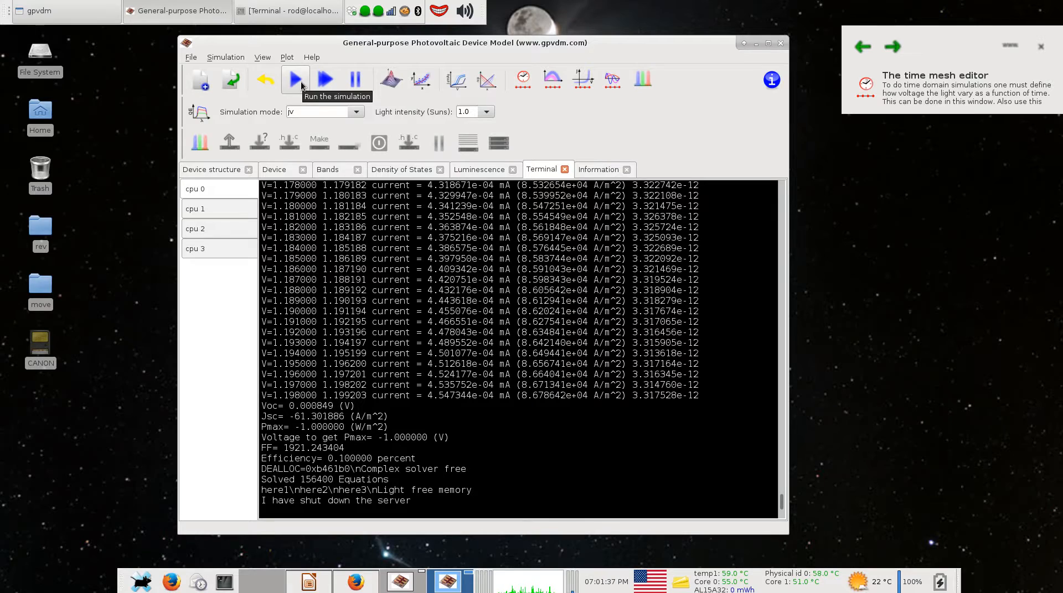
pyautogui.click(294, 79)
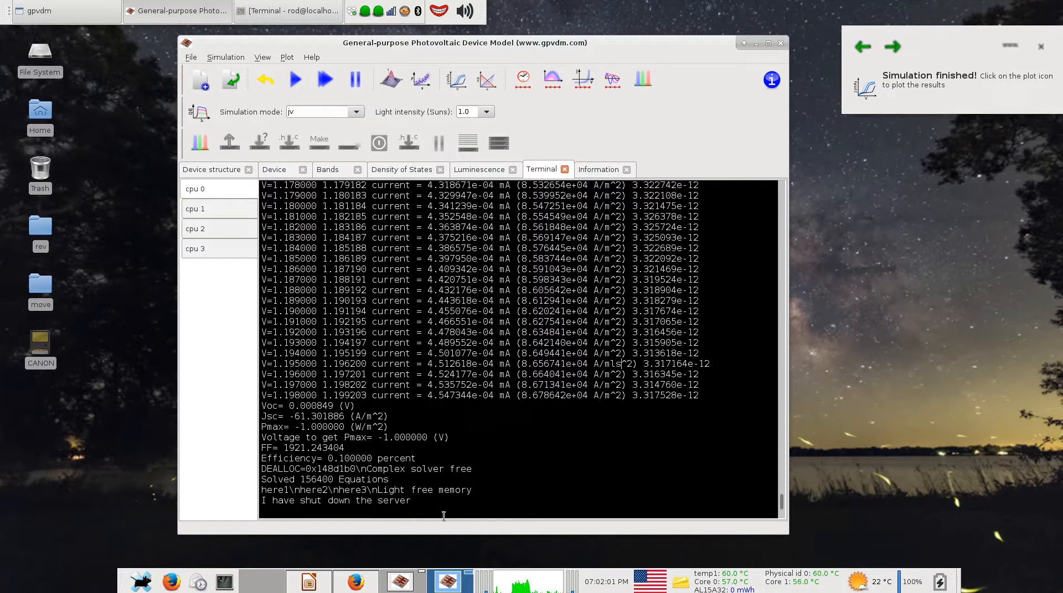
pyautogui.write('ls')
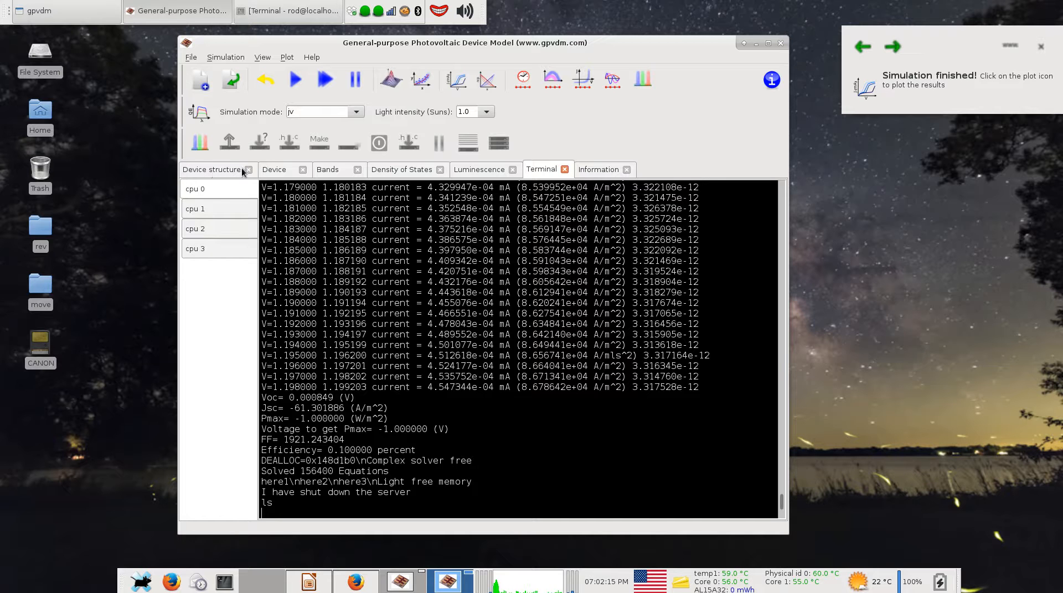
pyautogui.moveTo(247, 196)
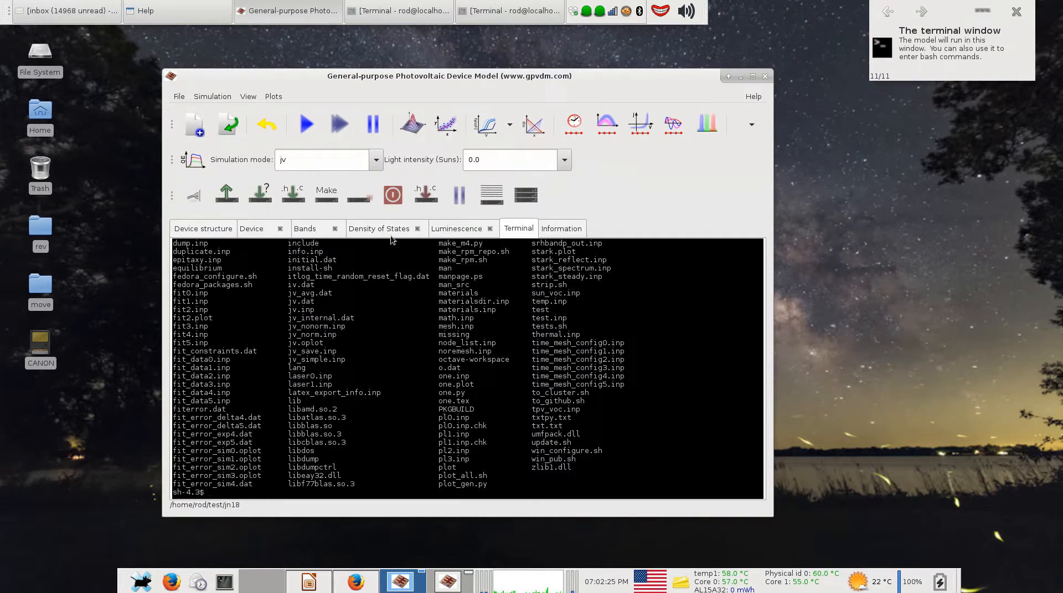
# Step: Show the Density of States parameters, then browse the terminal output and time-domain results
pyautogui.click(456, 229)
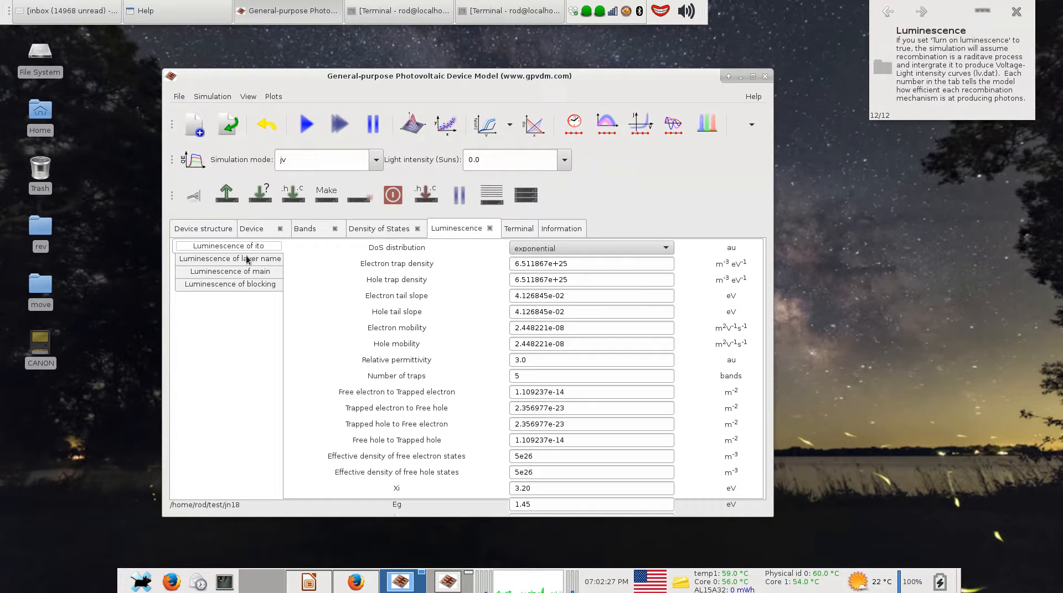
pyautogui.click(378, 229)
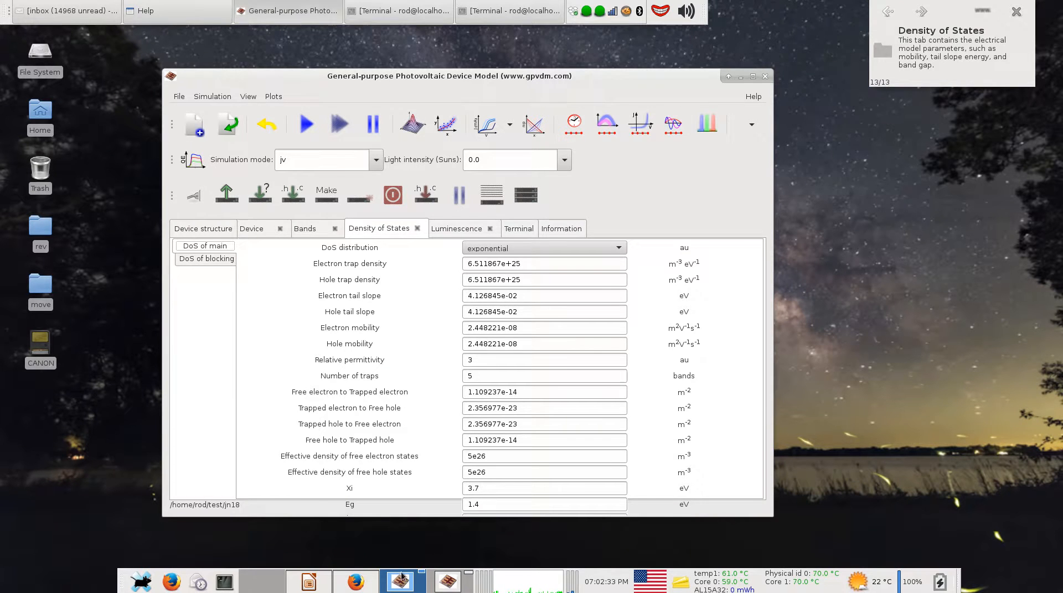
pyautogui.click(306, 124)
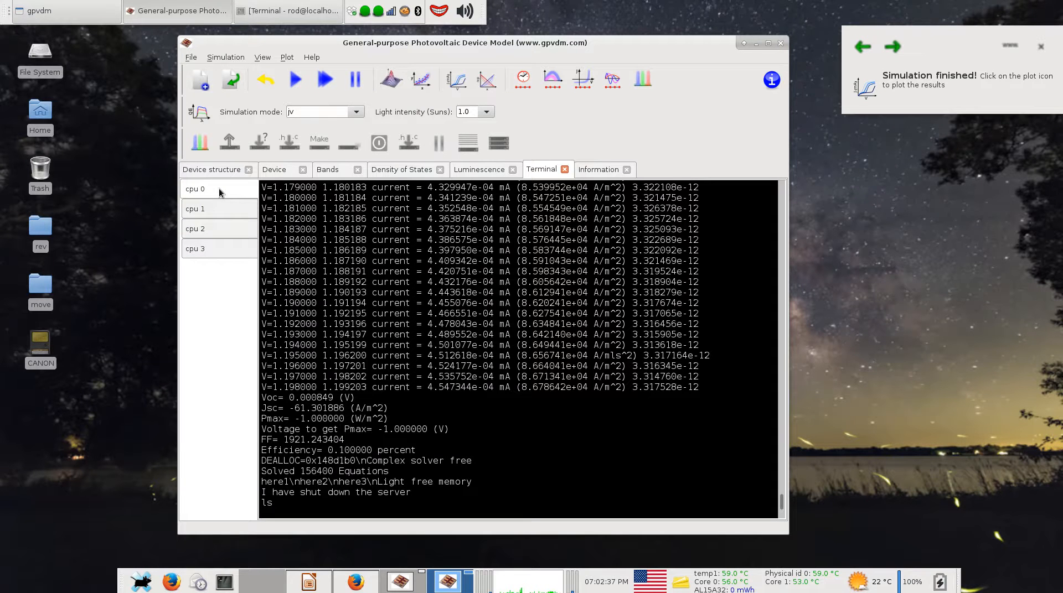
pyautogui.moveTo(241, 214)
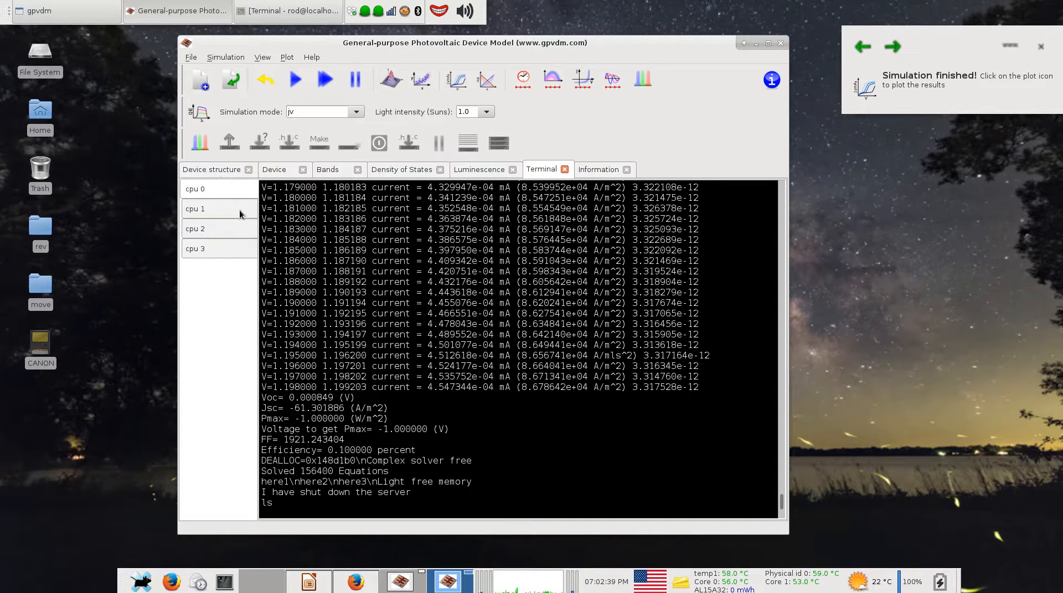
pyautogui.moveTo(224, 209)
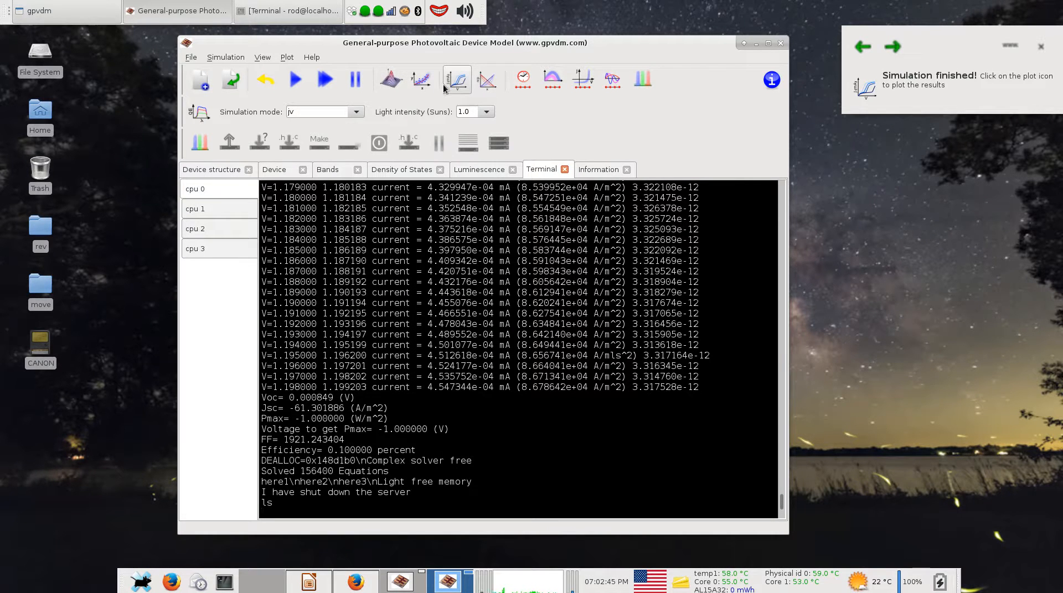
pyautogui.moveTo(486, 79)
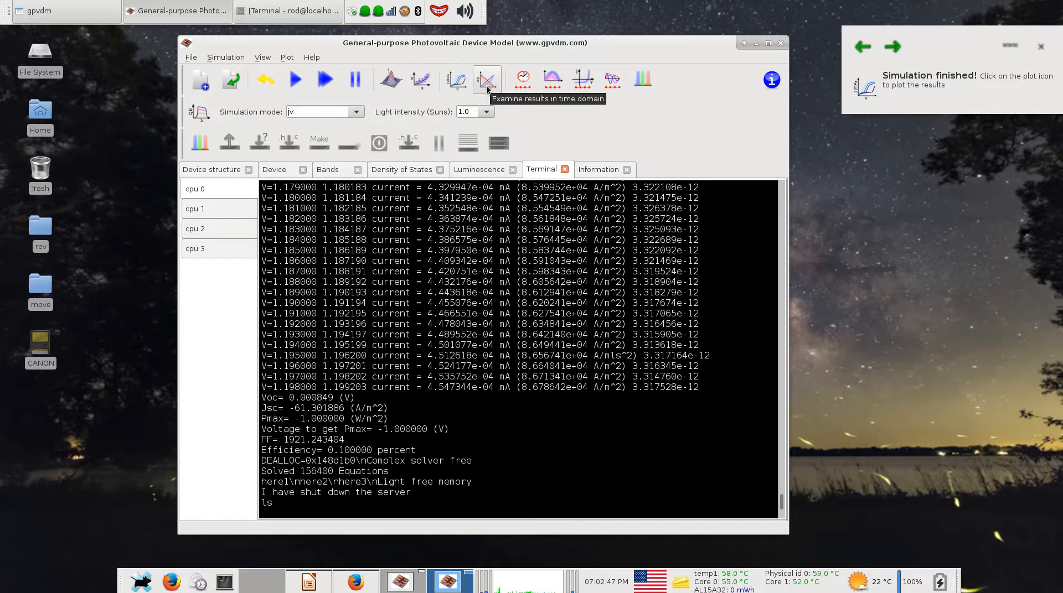
pyautogui.click(401, 170)
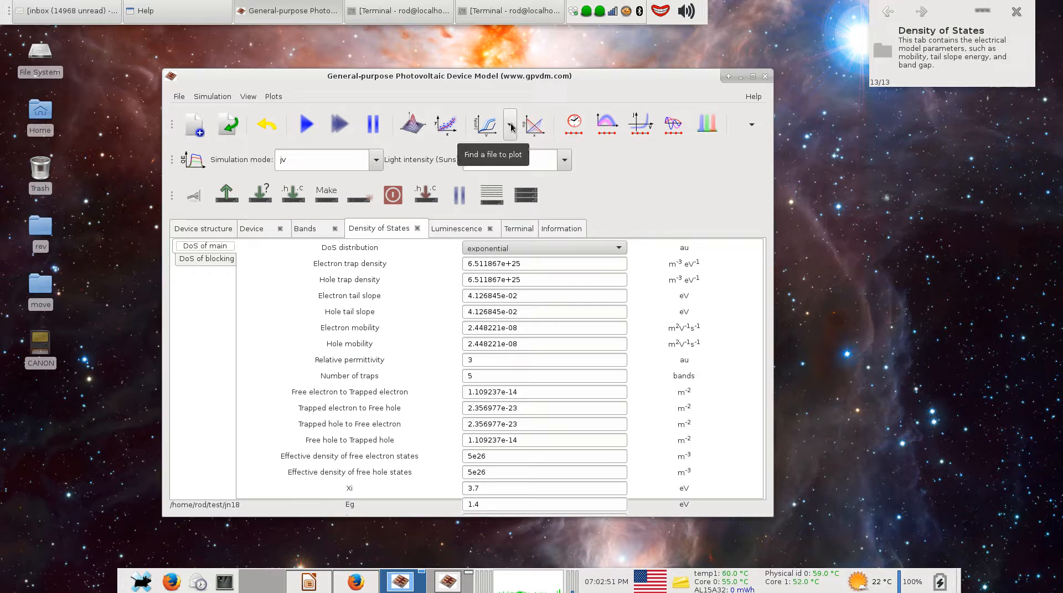
pyautogui.click(510, 124)
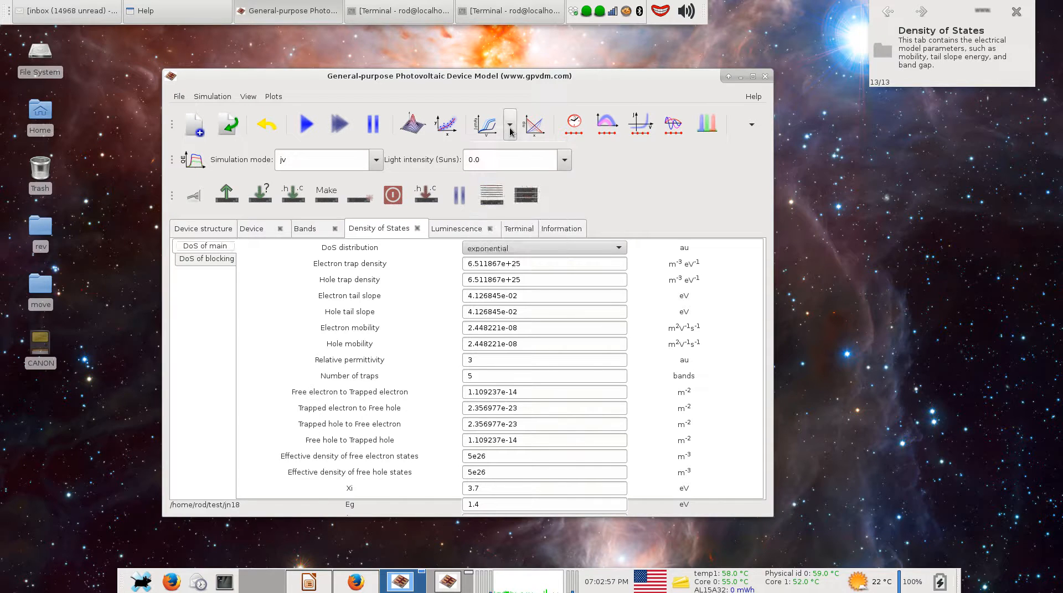
pyautogui.moveTo(516, 120)
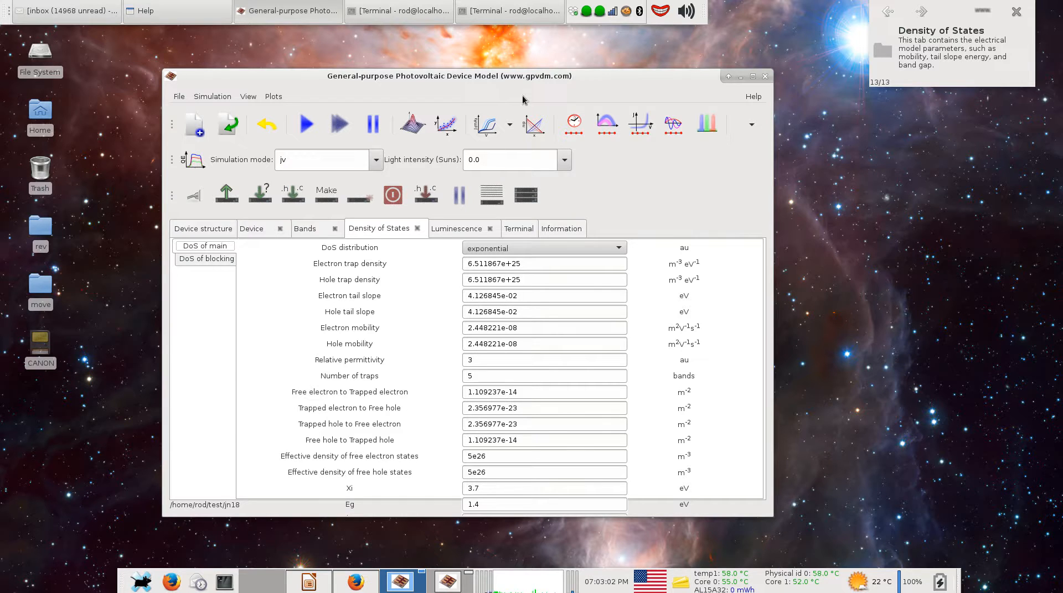
pyautogui.moveTo(423, 539)
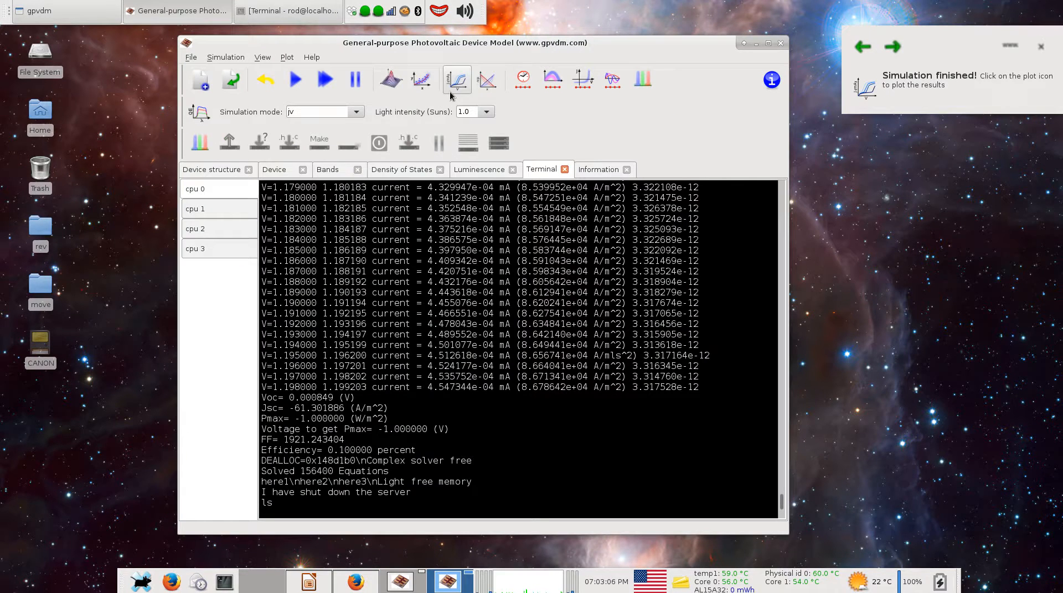
pyautogui.click(456, 80)
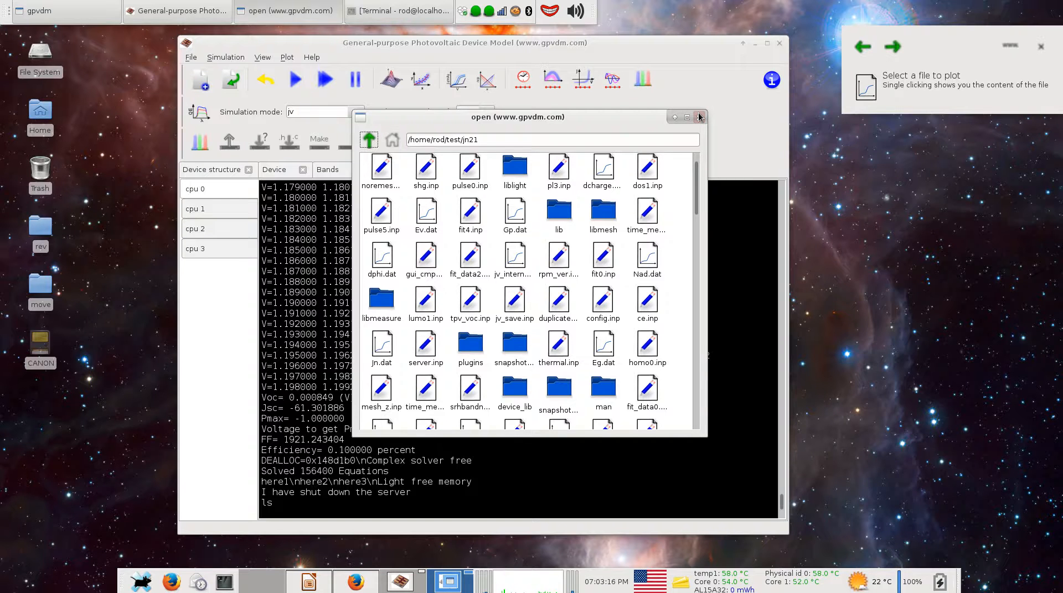
pyautogui.click(701, 117)
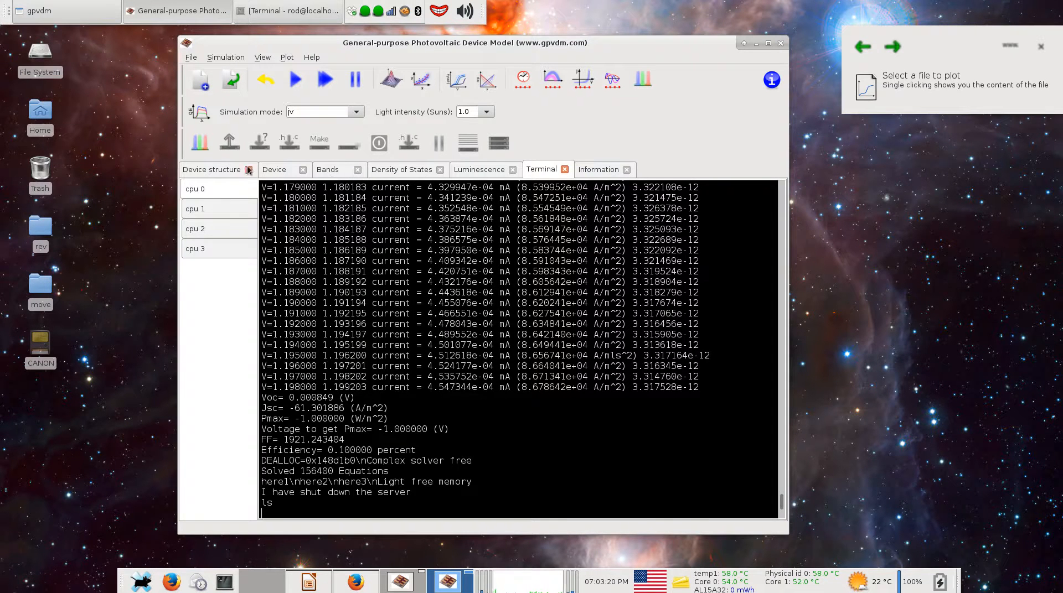
# Step: Step through the Device structure, Device and Luminescence tabs
pyautogui.click(211, 169)
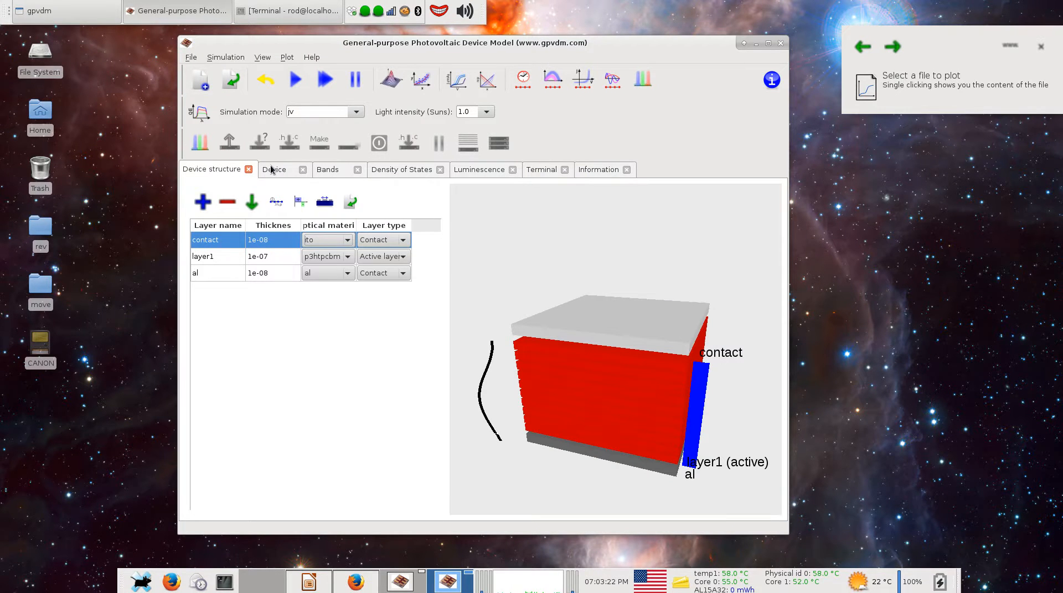
pyautogui.click(274, 169)
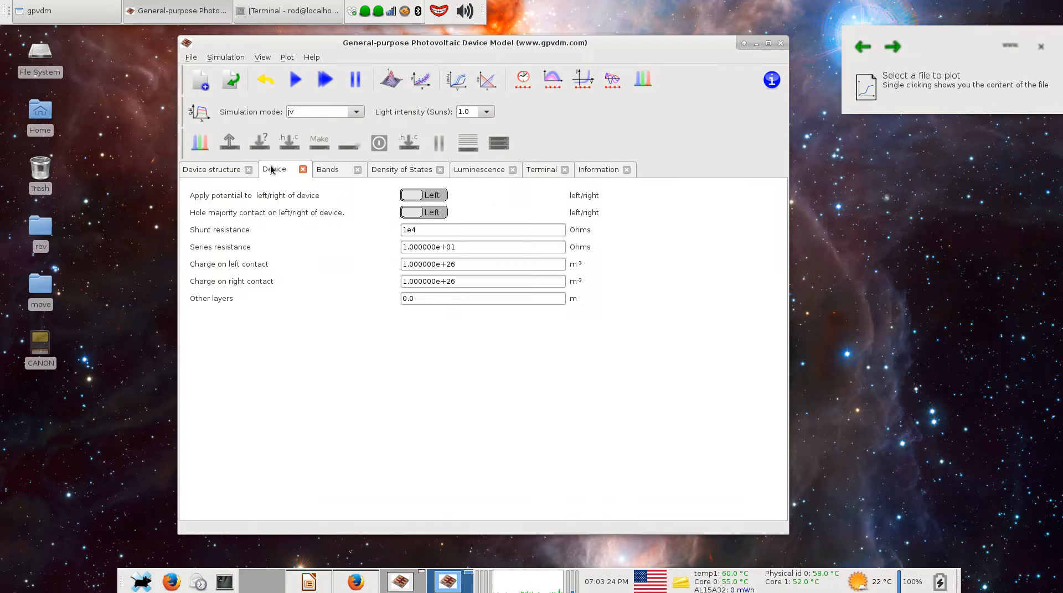
pyautogui.moveTo(414, 184)
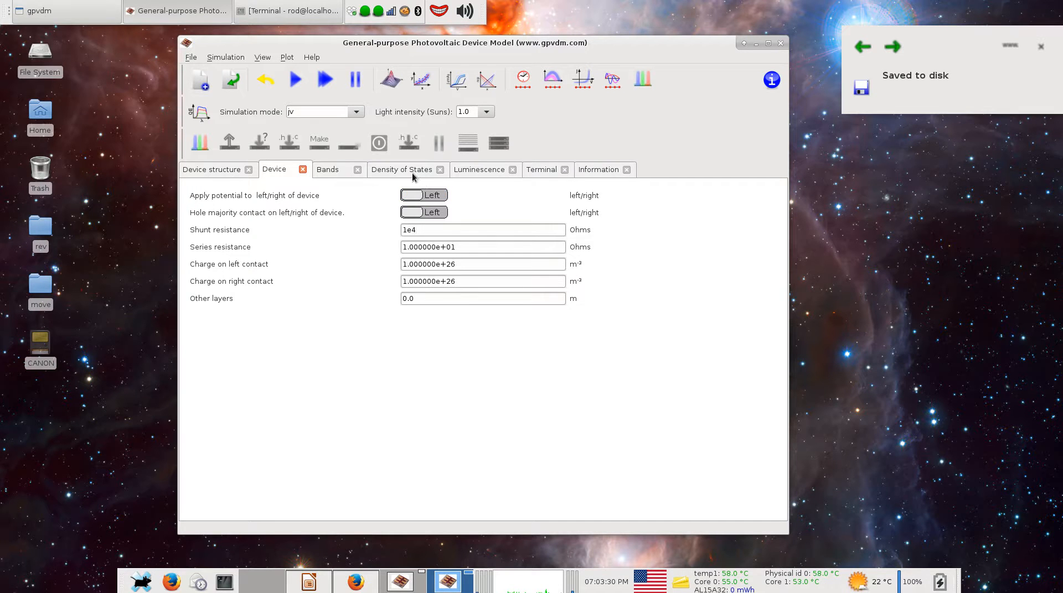
pyautogui.click(478, 169)
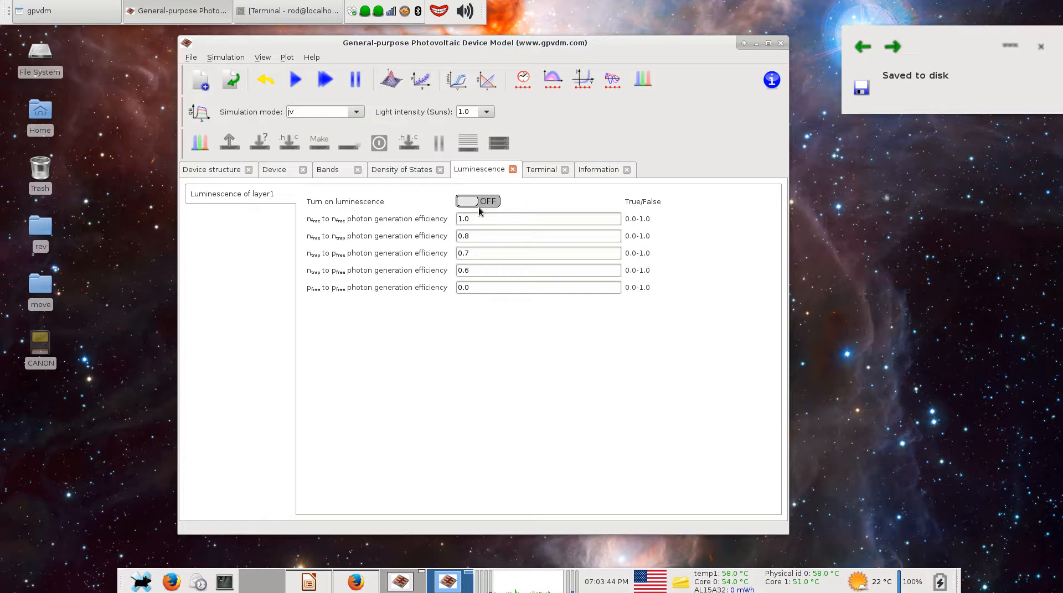
pyautogui.moveTo(480, 211)
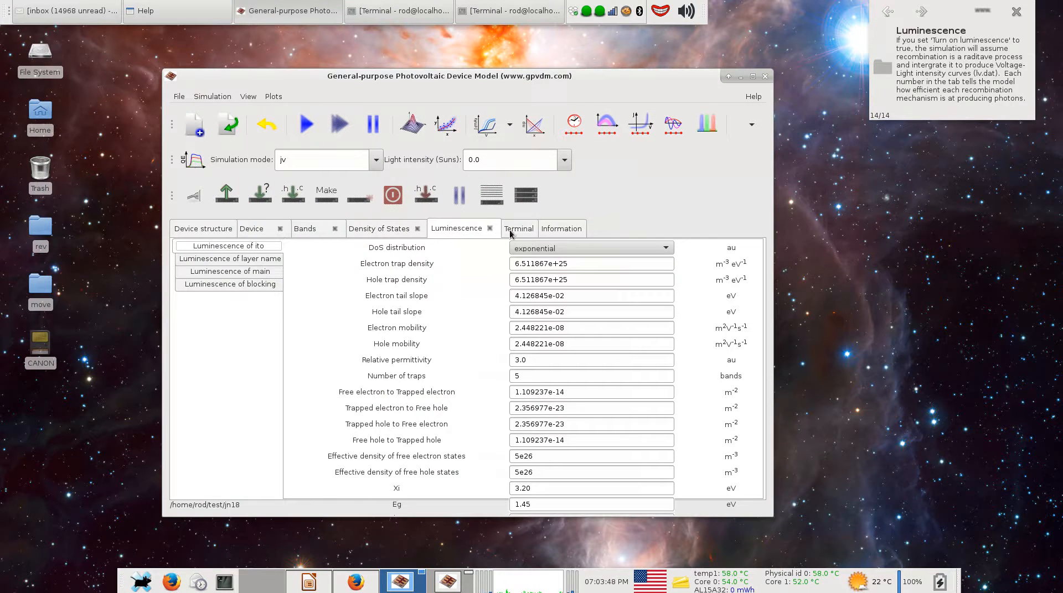
pyautogui.click(305, 229)
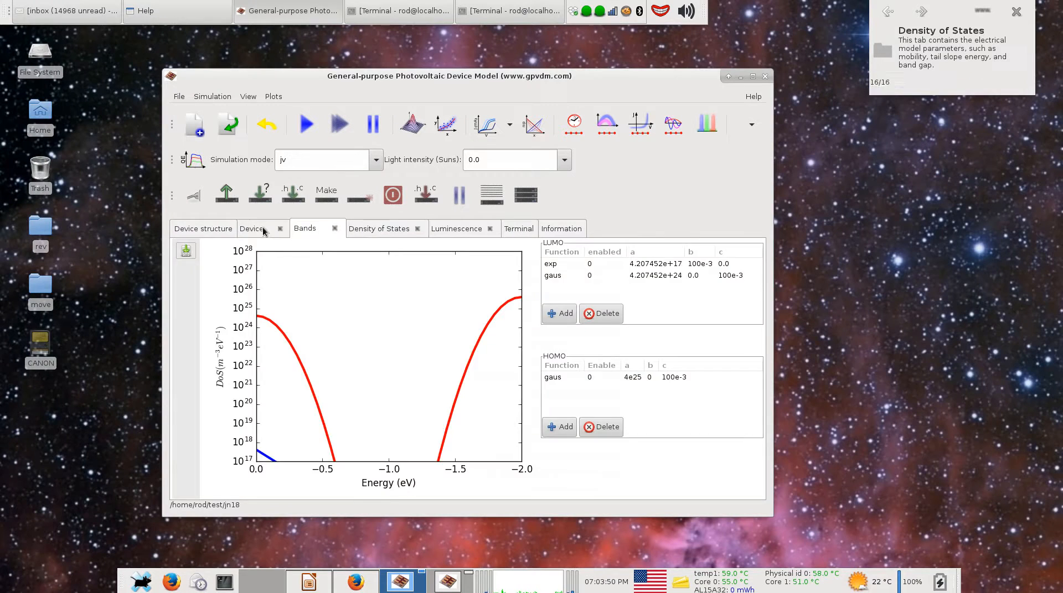
pyautogui.click(251, 229)
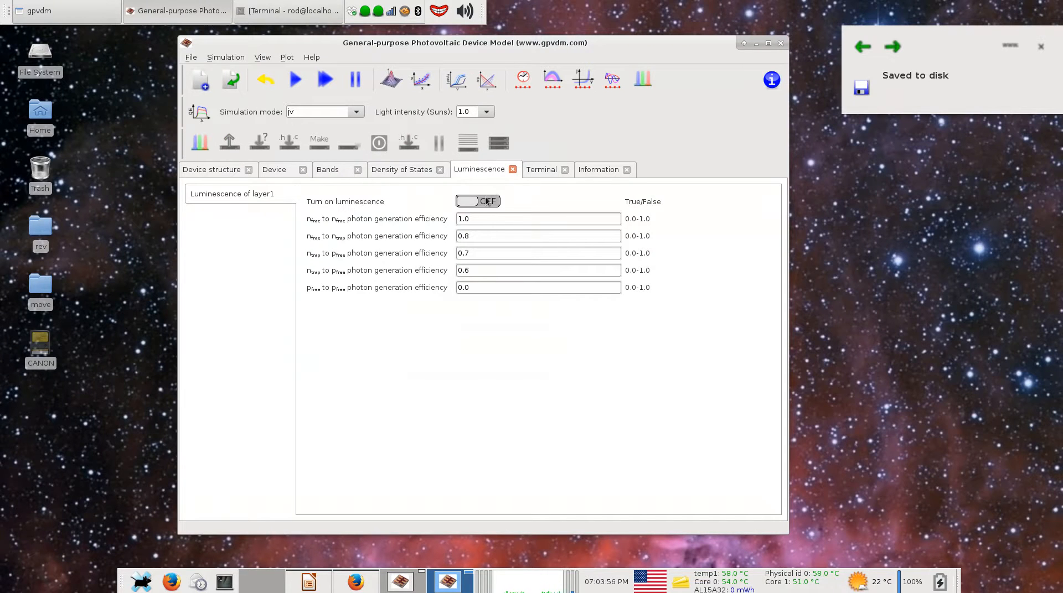
# Step: Toggle layer1 luminescence on and back off, then run the JV simulation
pyautogui.click(477, 202)
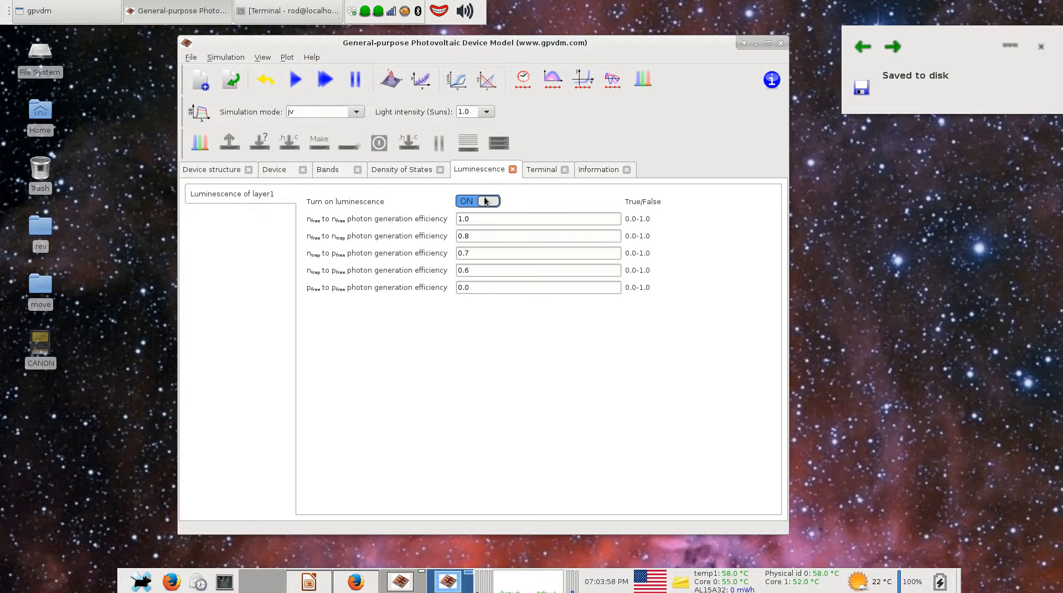
pyautogui.click(477, 201)
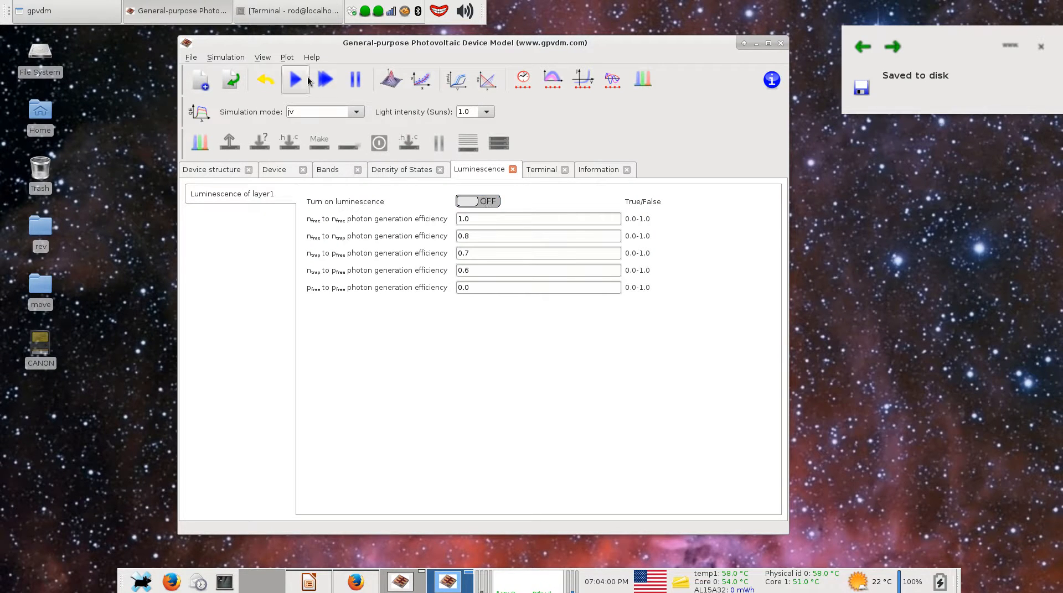
pyautogui.click(295, 79)
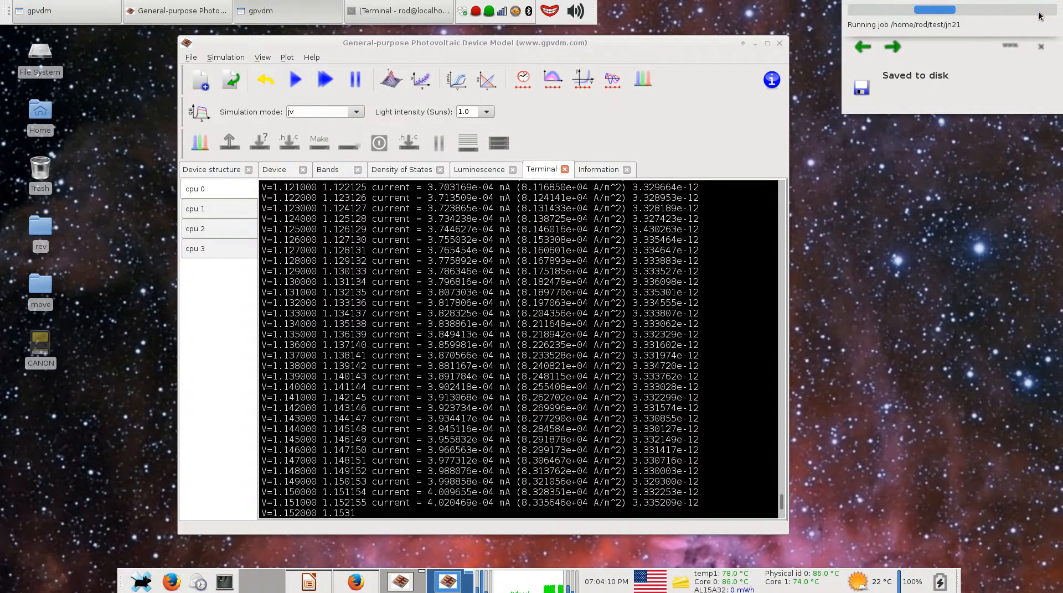
pyautogui.click(478, 170)
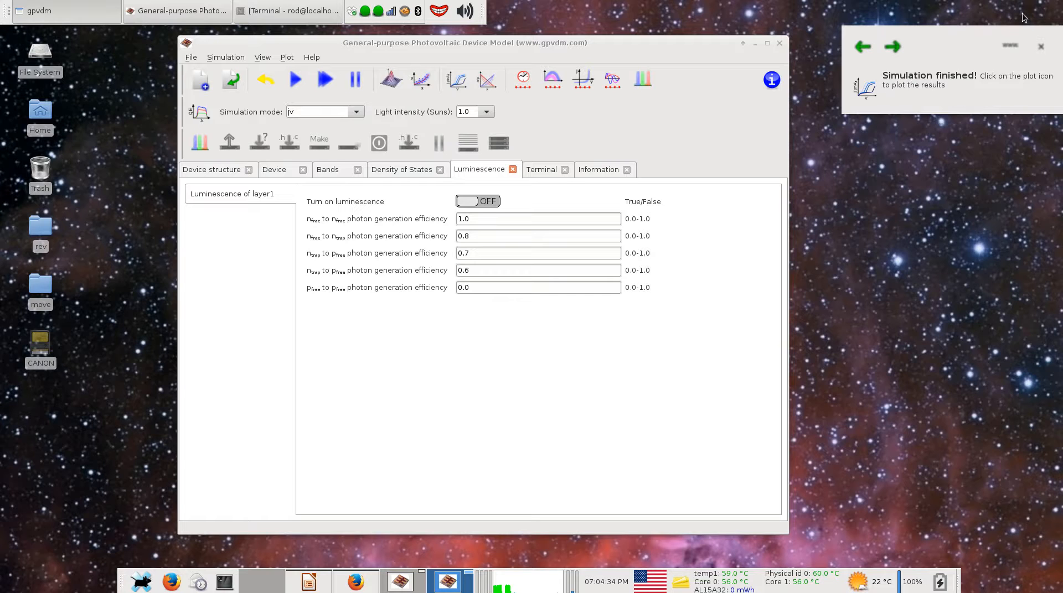
pyautogui.moveTo(1000, 3)
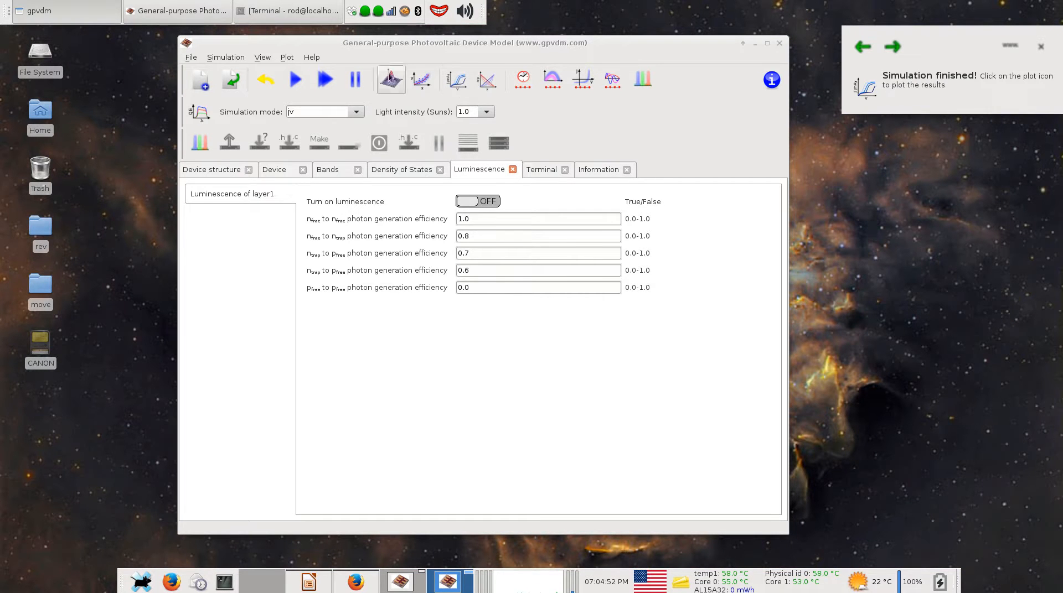
# Step: Open the optical simulation editor and show the Photon absorbed plot
pyautogui.click(191, 57)
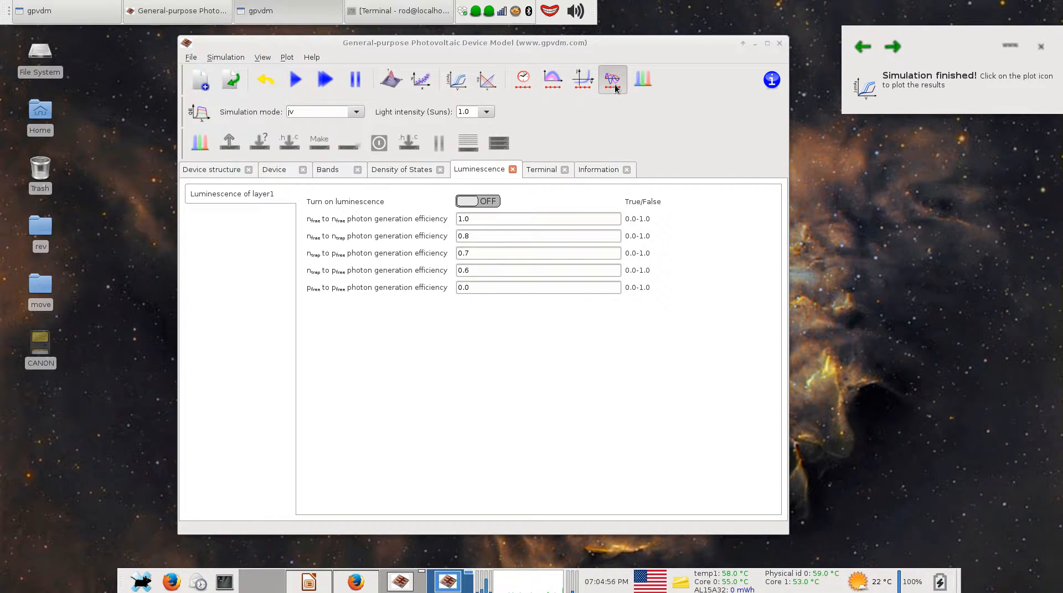
pyautogui.click(612, 80)
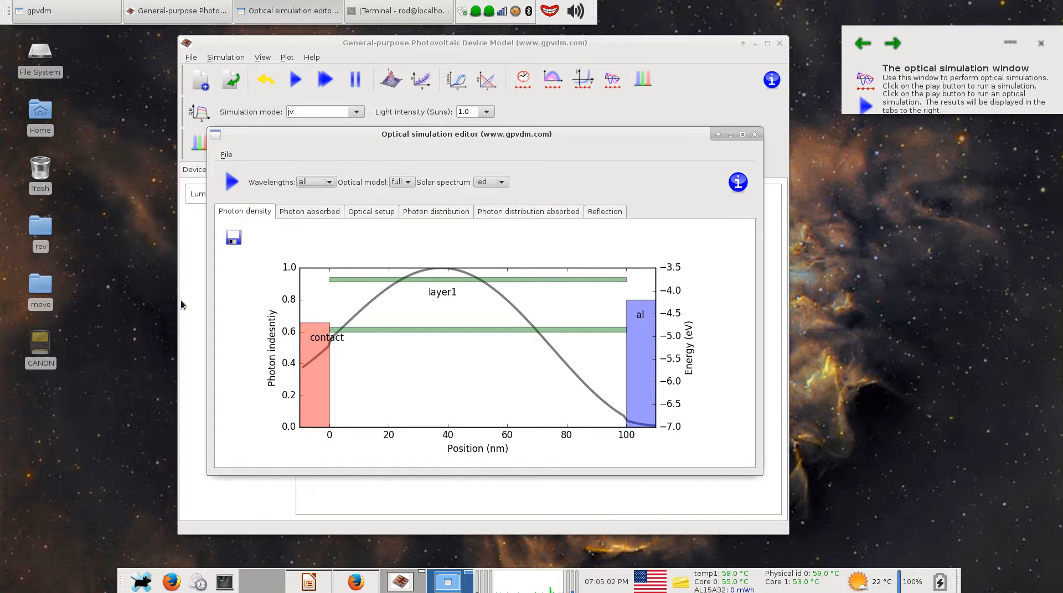
pyautogui.moveTo(644, 253)
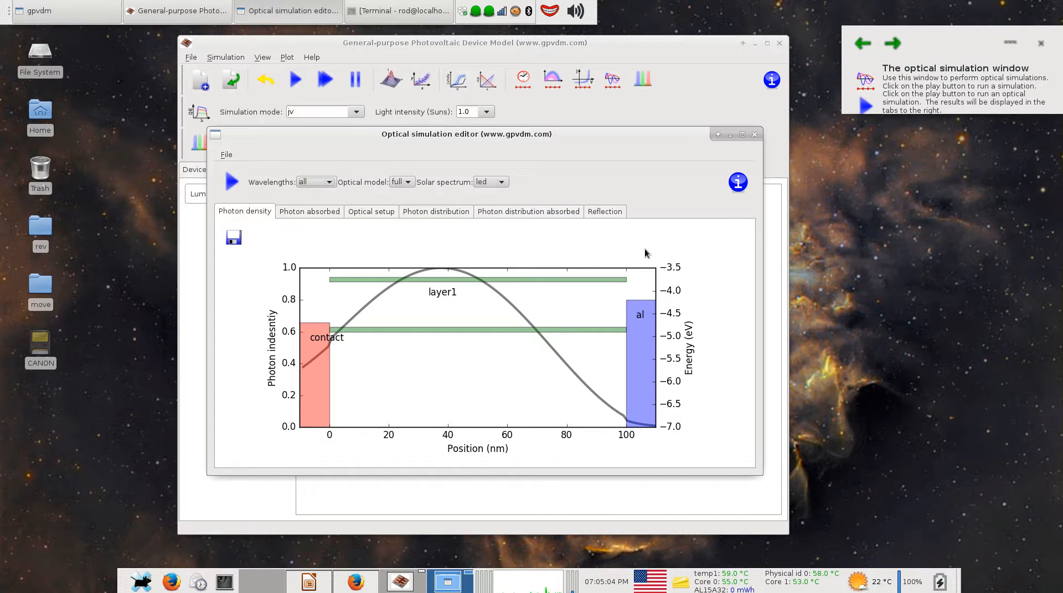
pyautogui.moveTo(314, 214)
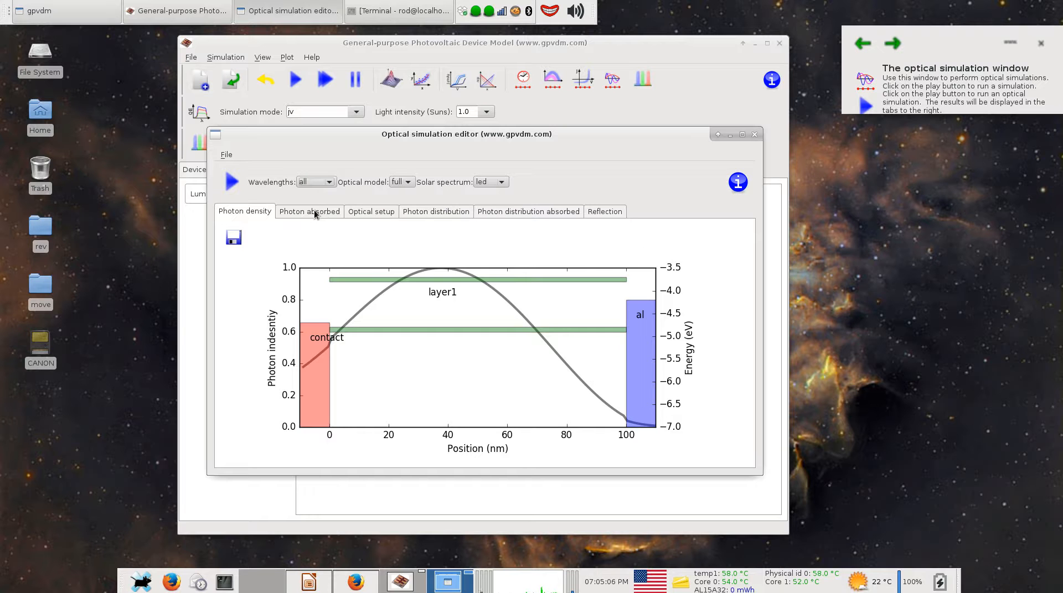
pyautogui.click(308, 211)
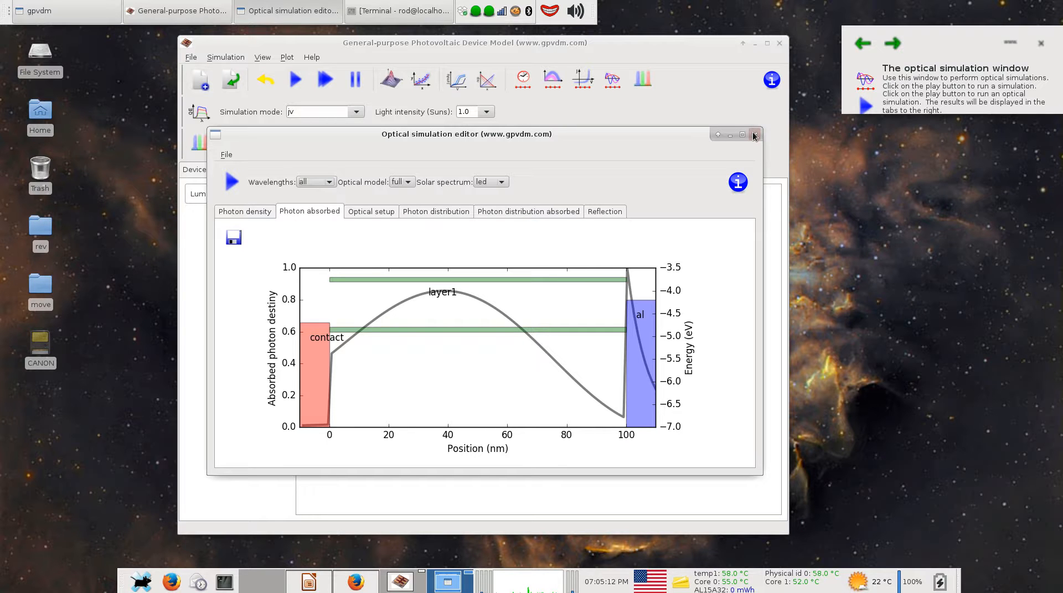
# Step: Close the optical simulation editor and show the three-layer Device structure
pyautogui.click(753, 134)
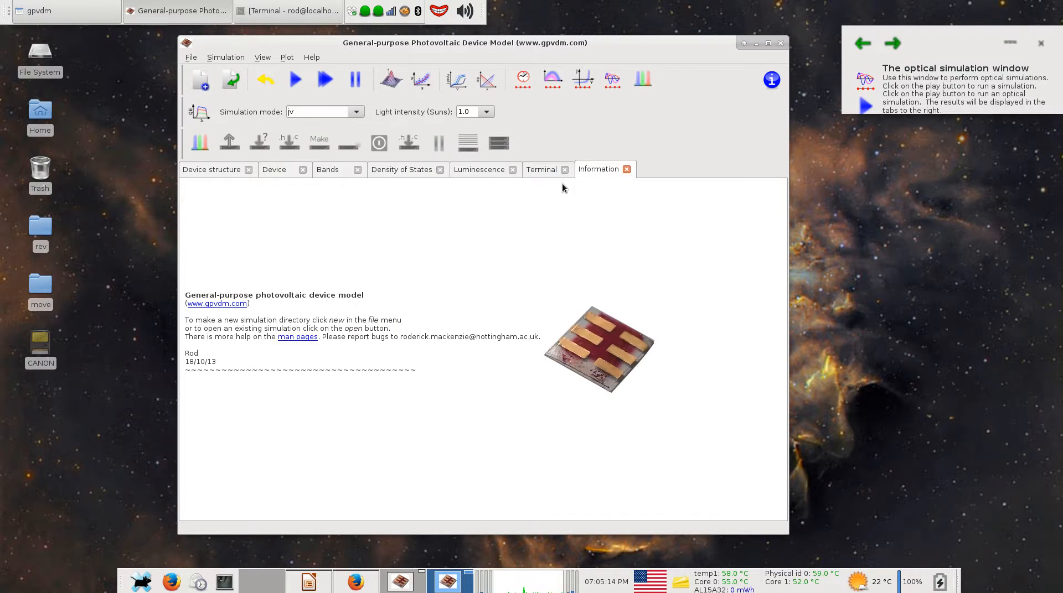
pyautogui.moveTo(717, 344)
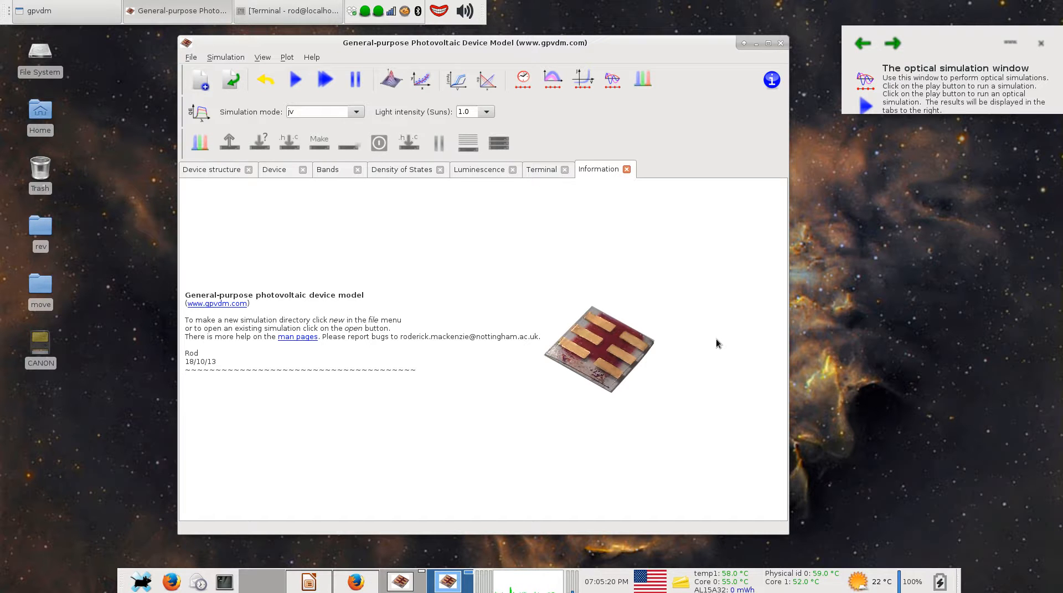
pyautogui.moveTo(707, 341)
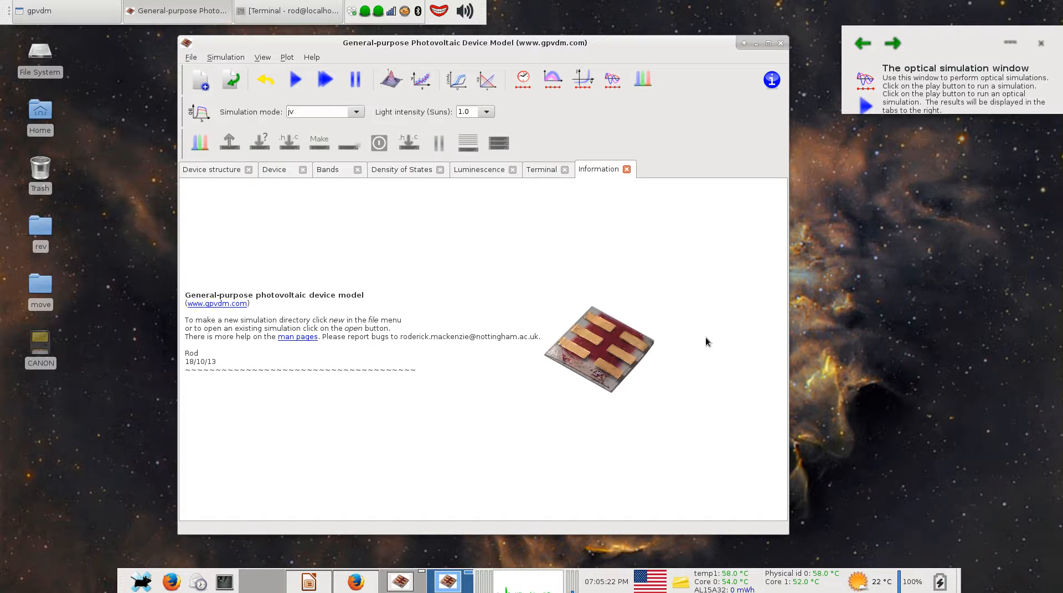
pyautogui.click(211, 170)
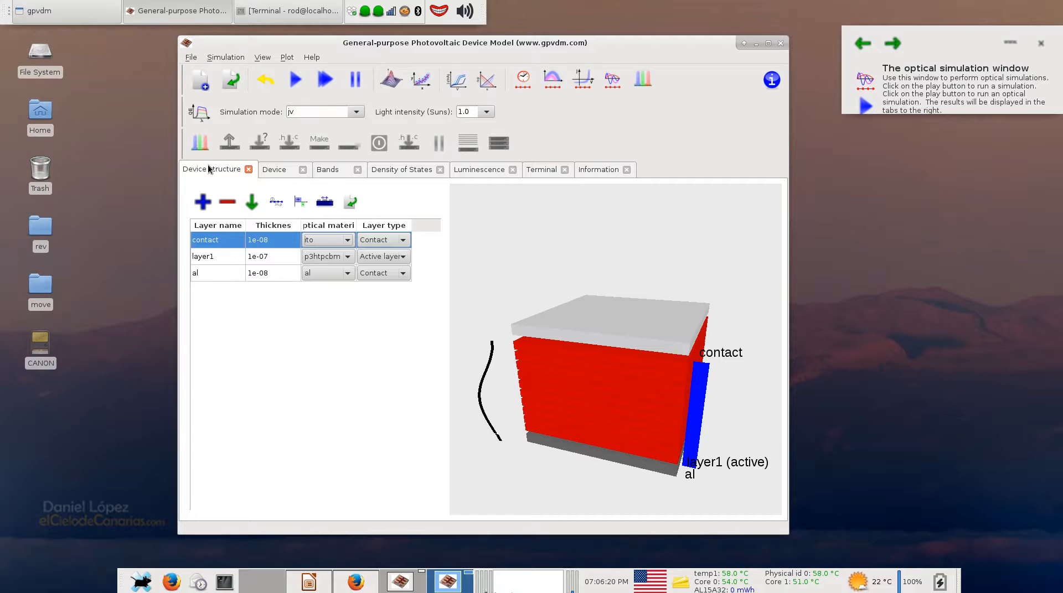
pyautogui.moveTo(277, 252)
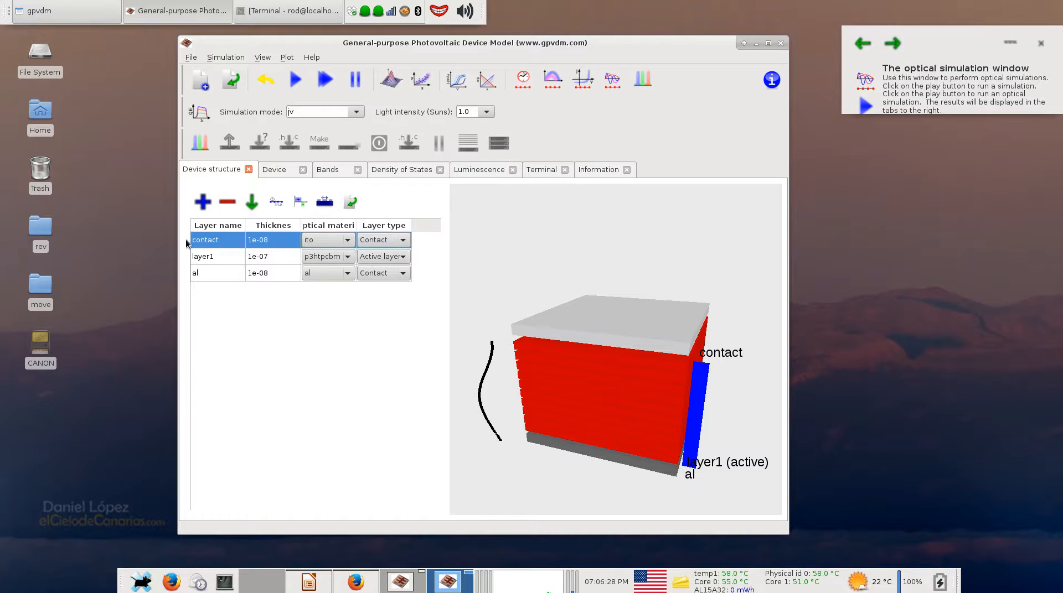
pyautogui.moveTo(231, 233)
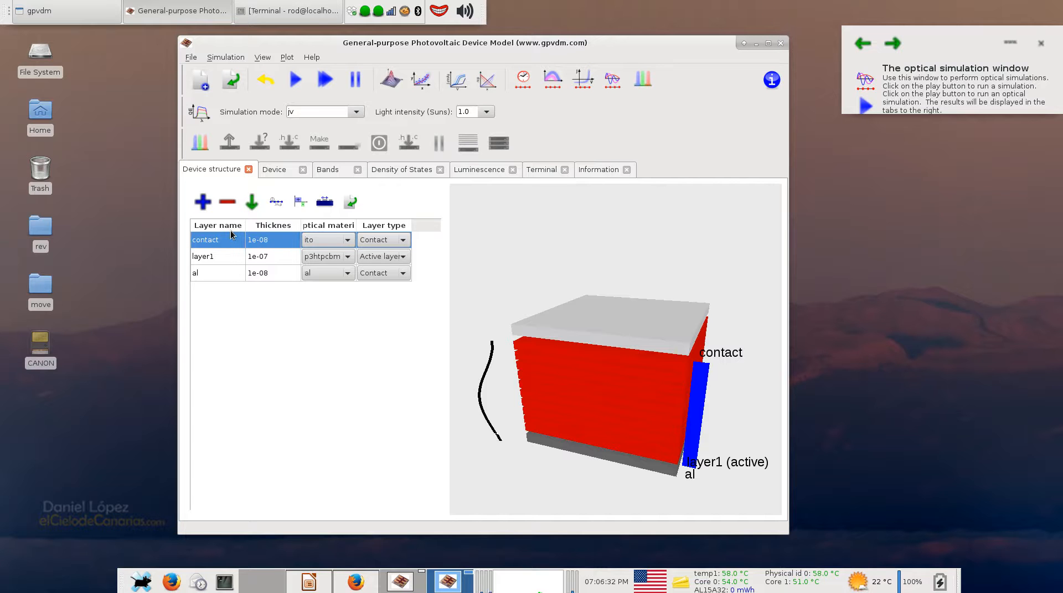
pyautogui.moveTo(276, 216)
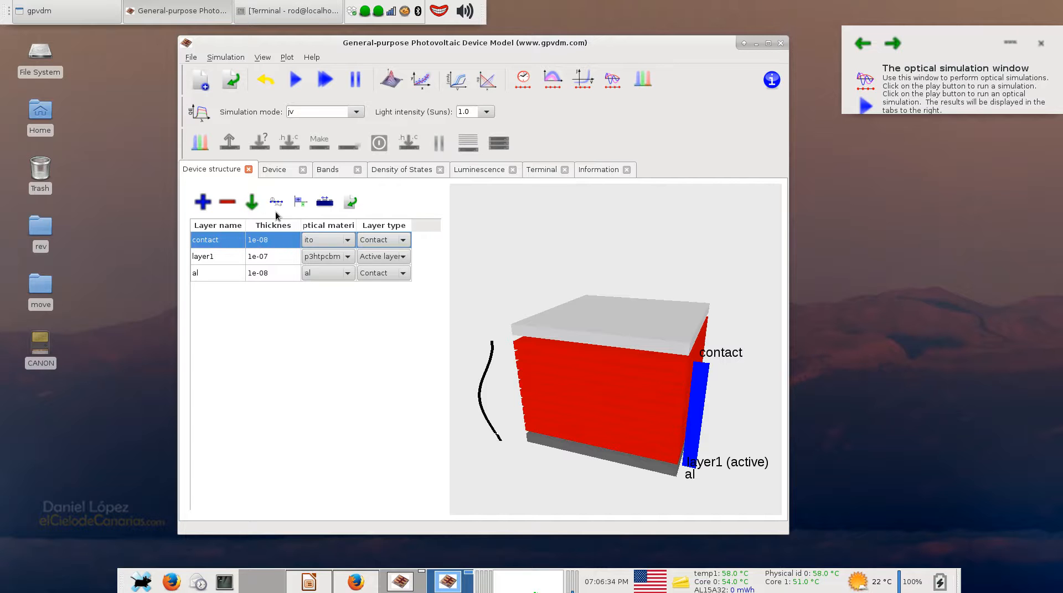
pyautogui.moveTo(269, 186)
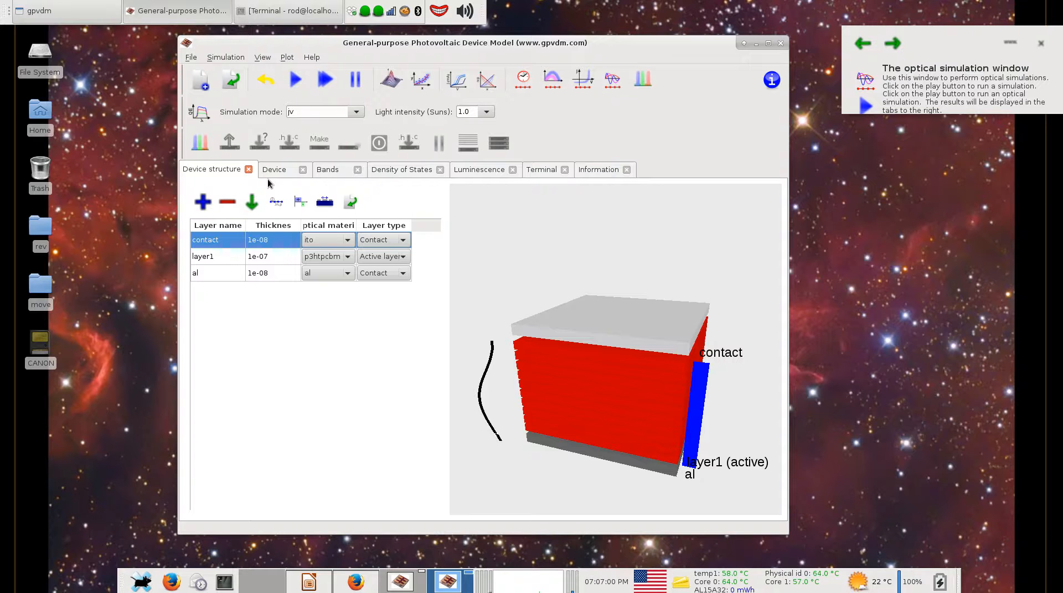
pyautogui.moveTo(392, 519)
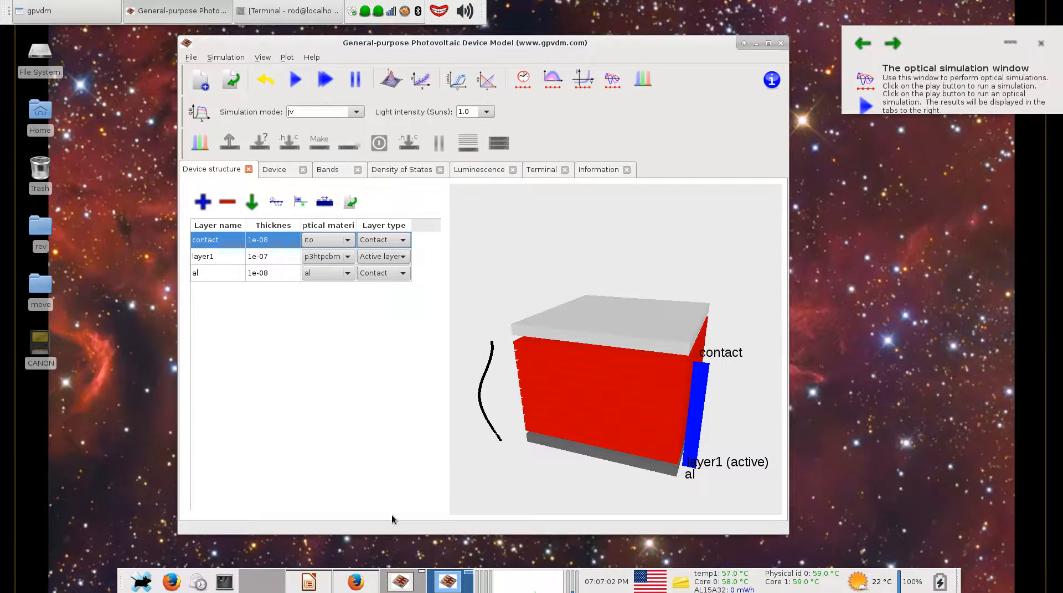